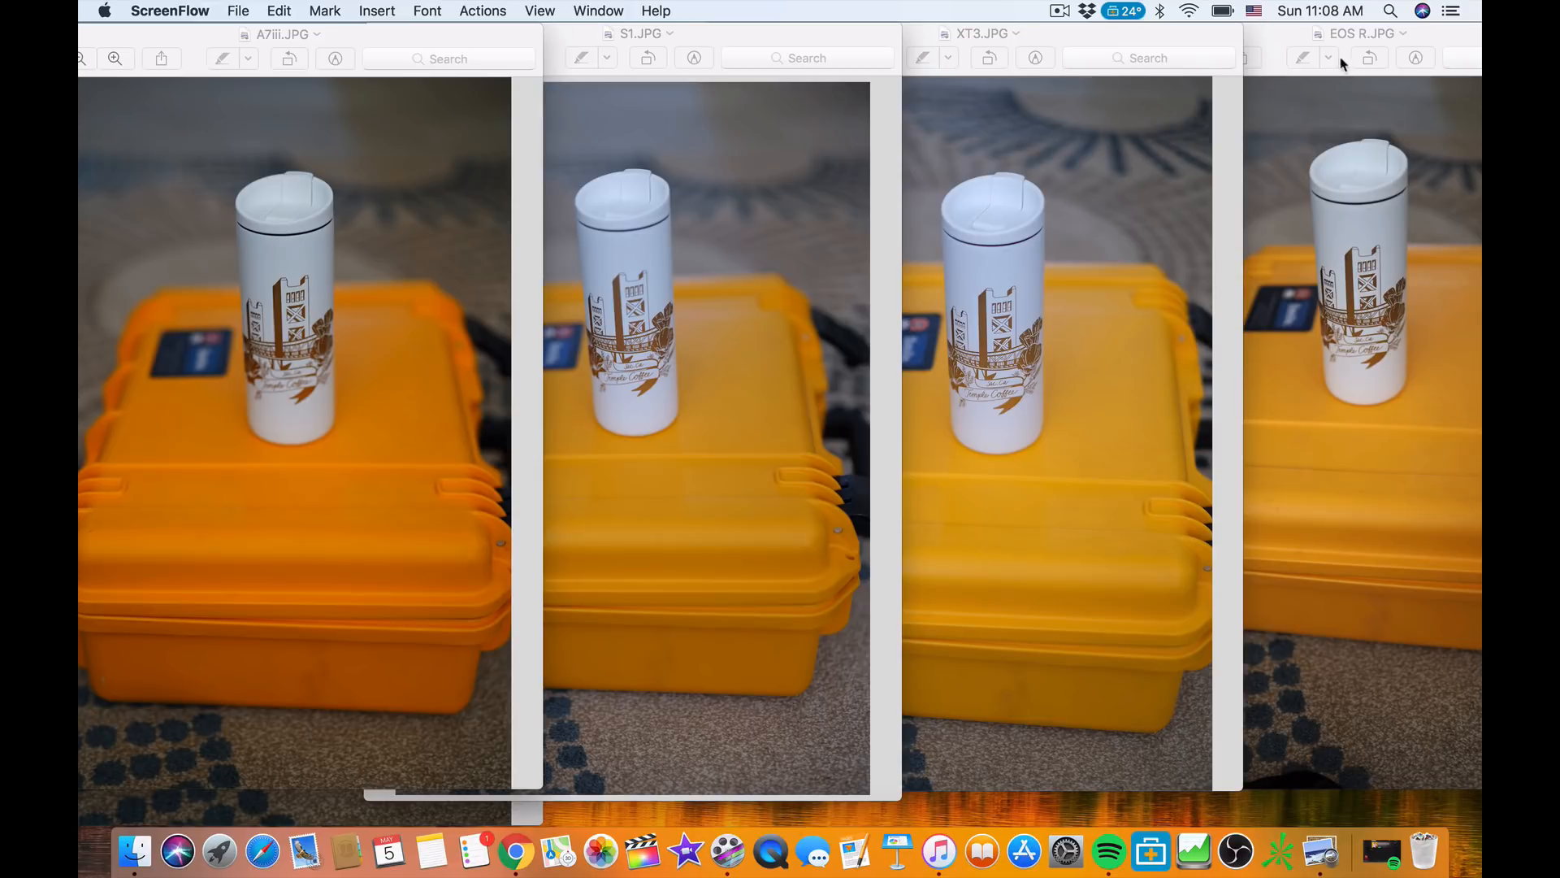
{"action": "mouse_move", "coordinate": [1334, 252]}
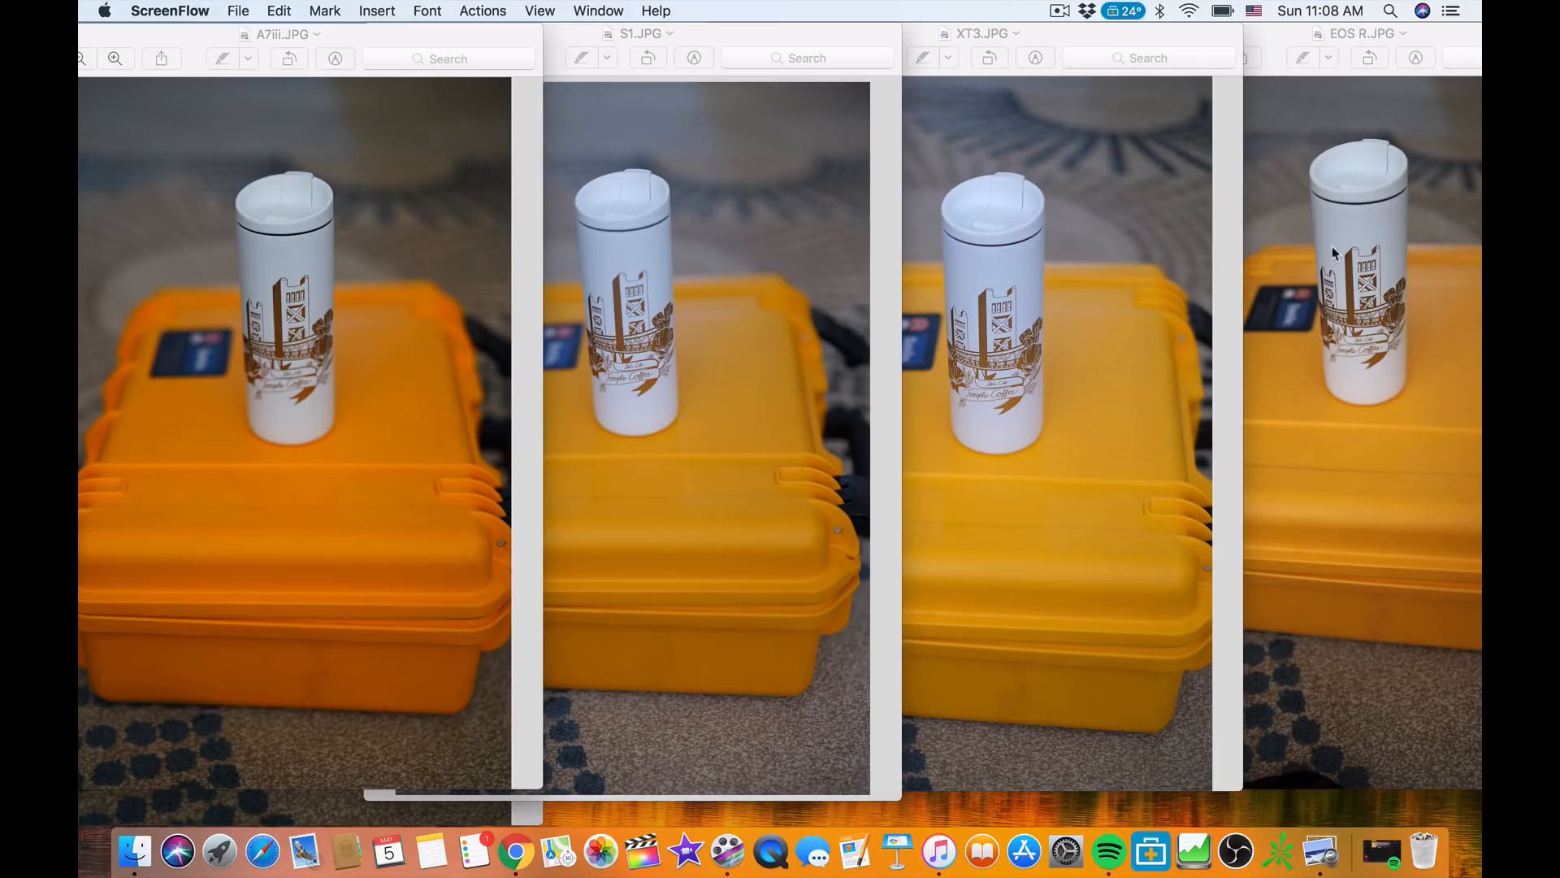
{"action": "mouse_move", "coordinate": [1336, 195]}
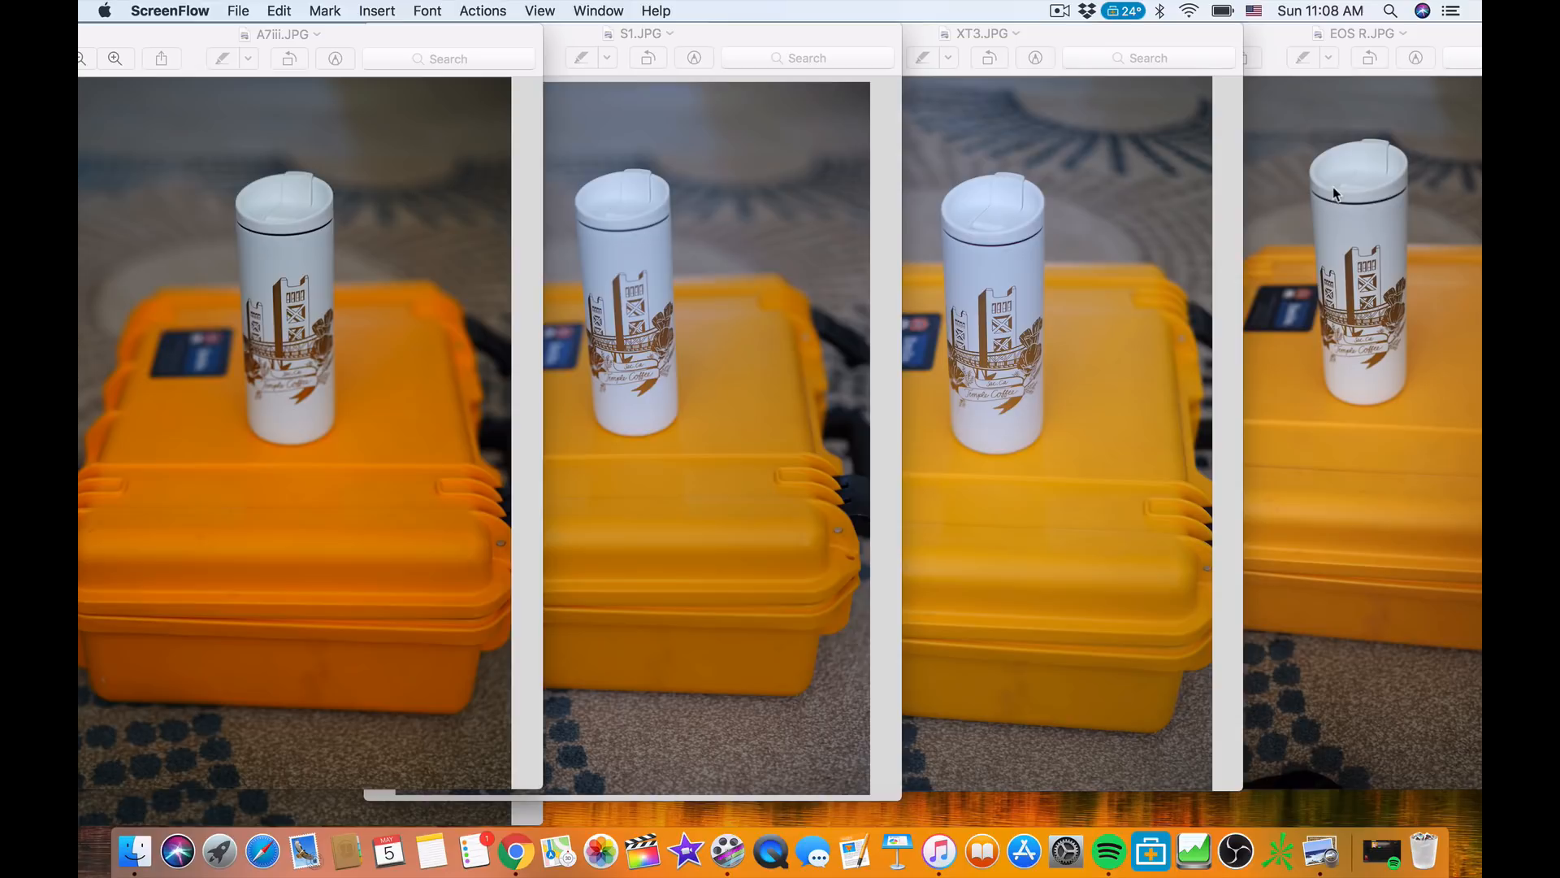
{"action": "mouse_move", "coordinate": [1340, 206]}
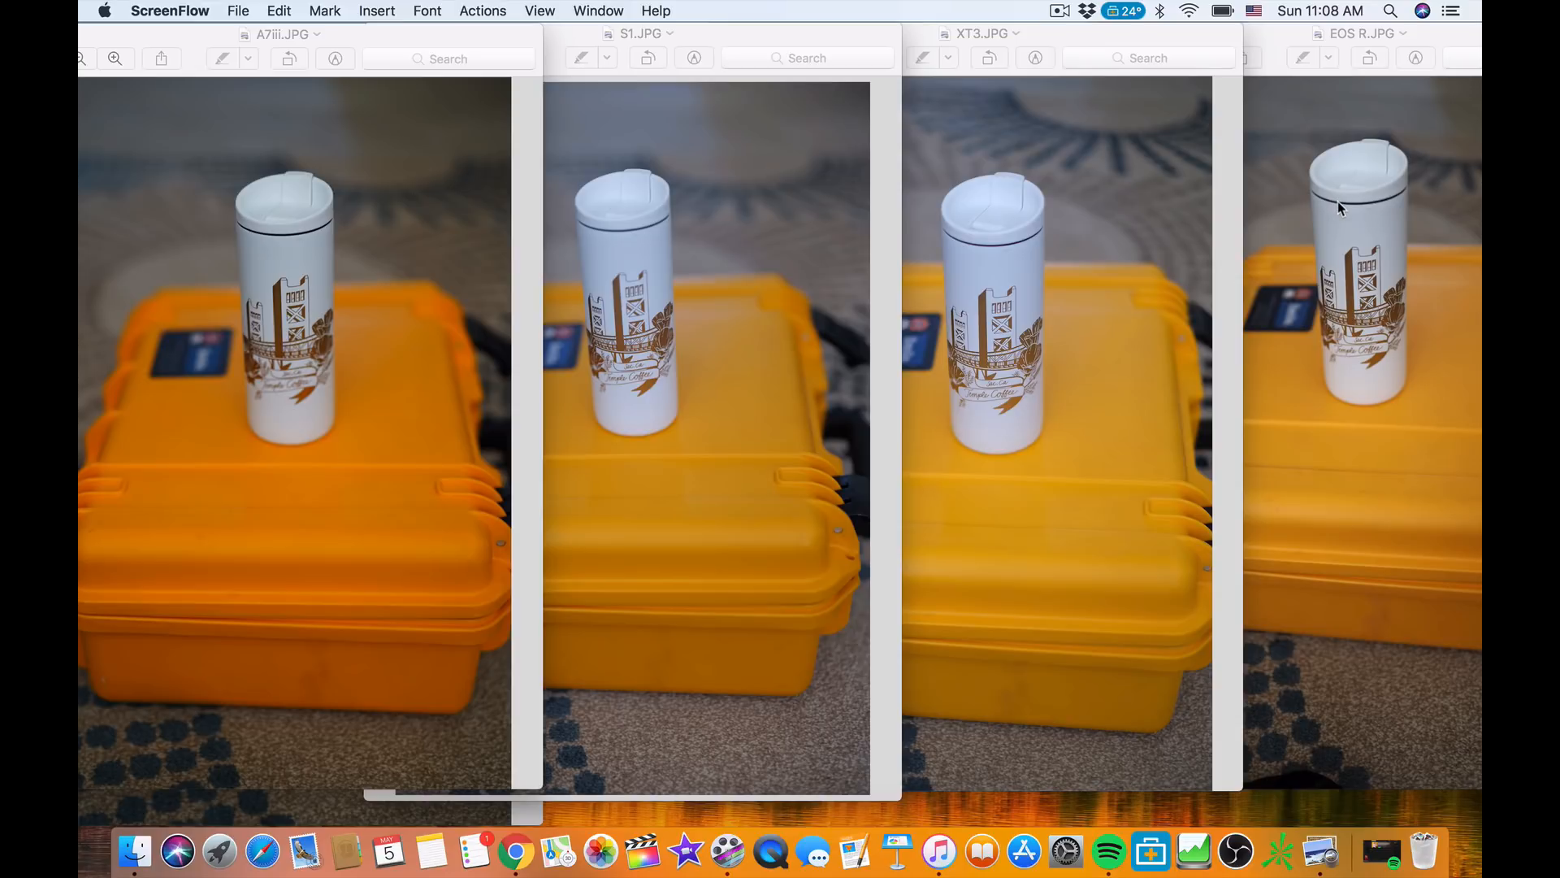
{"action": "mouse_move", "coordinate": [1080, 255]}
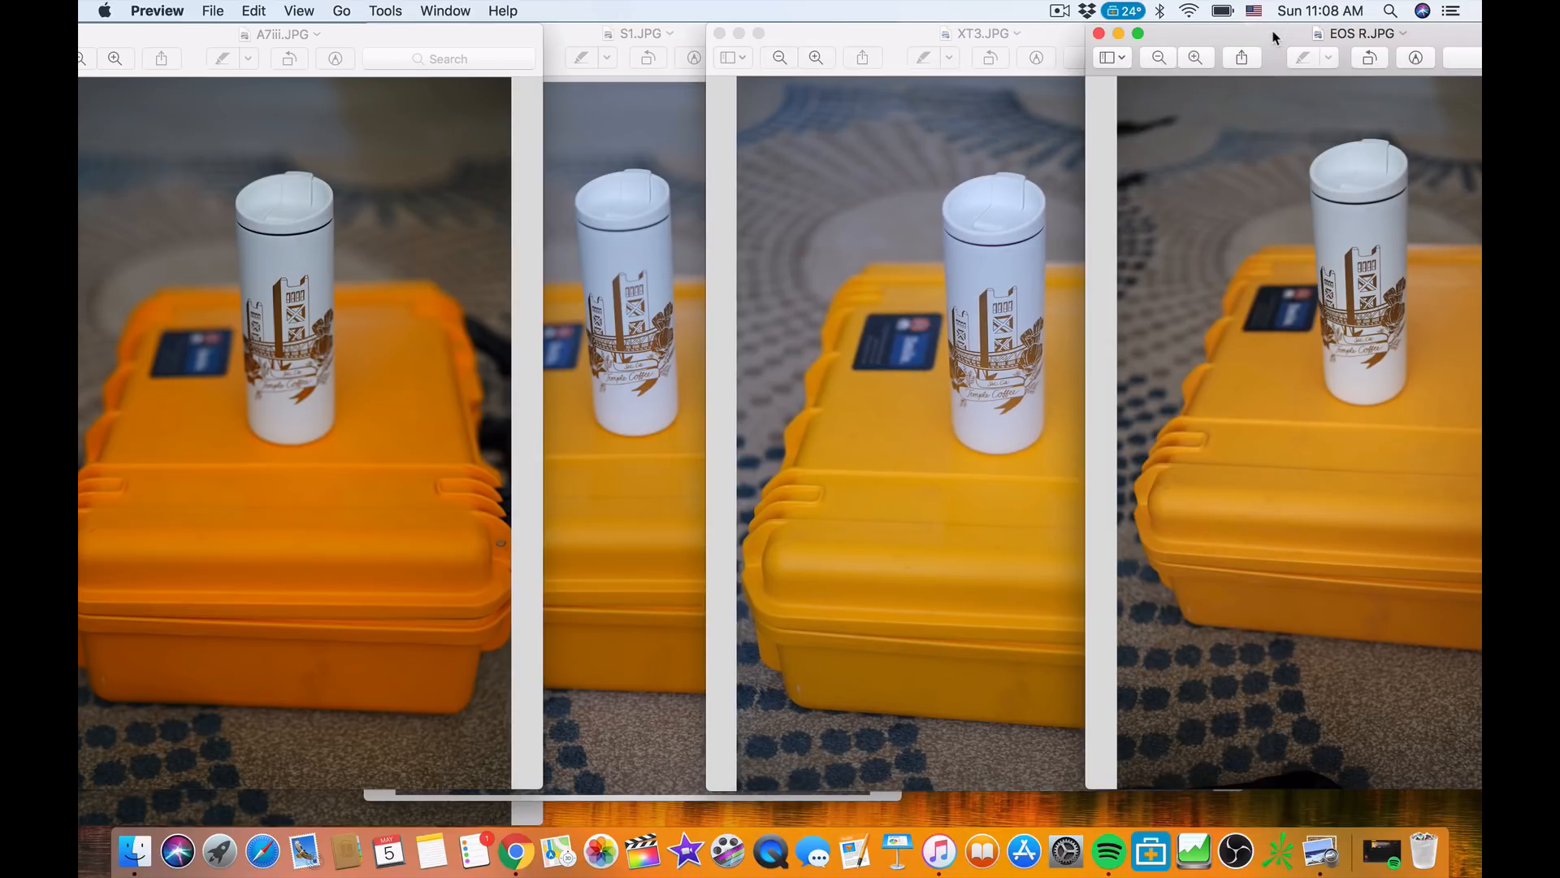
Bring the A7iii photo window back in front of the others
{"action": "left_click", "coordinate": [980, 32]}
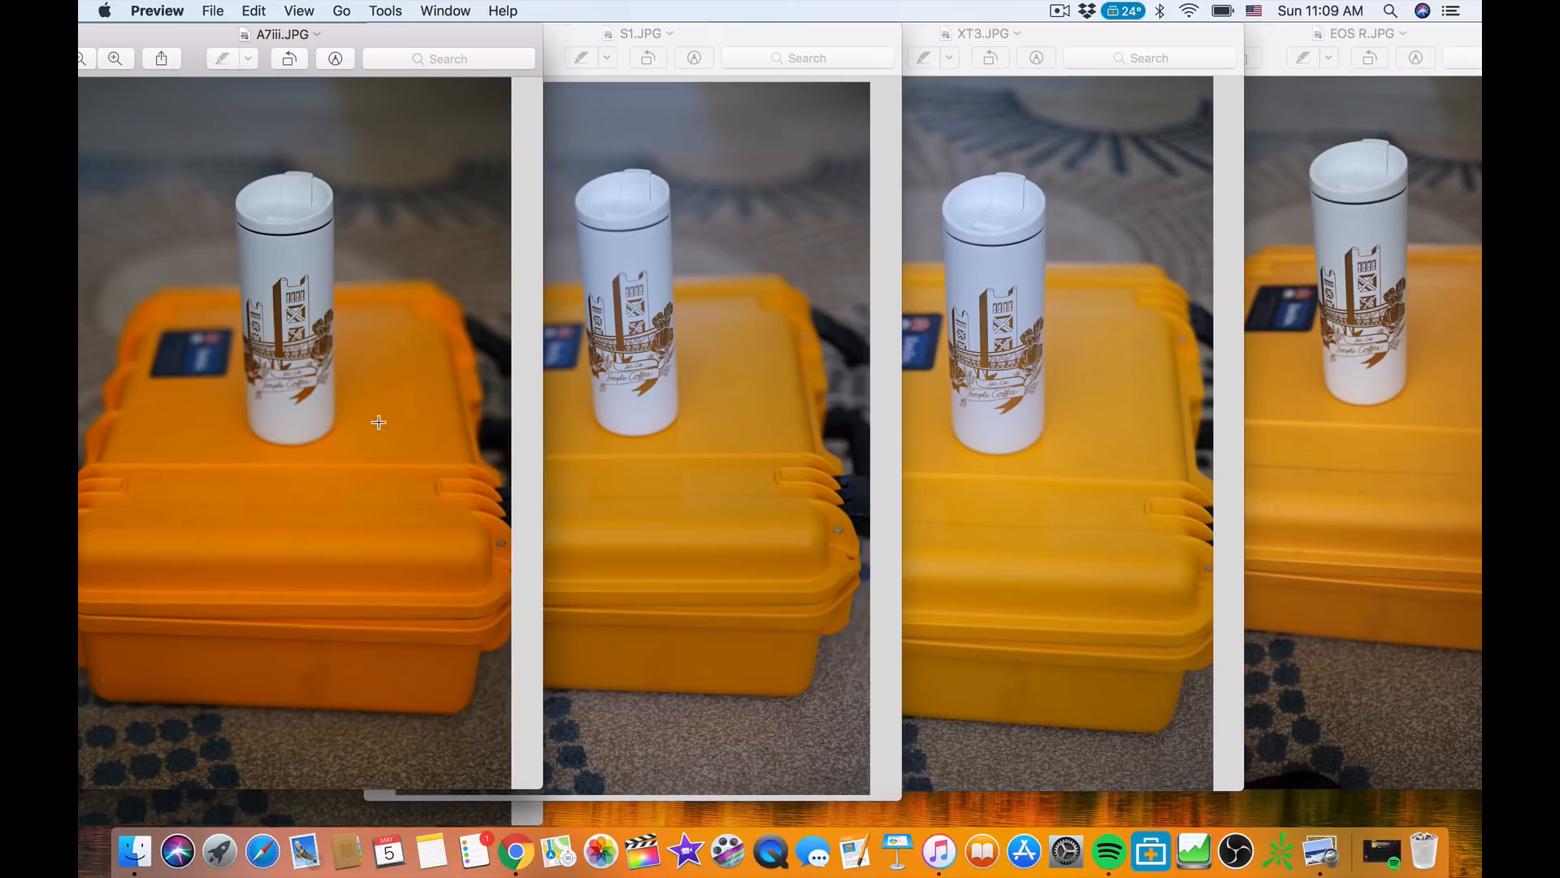
{"action": "mouse_move", "coordinate": [347, 453]}
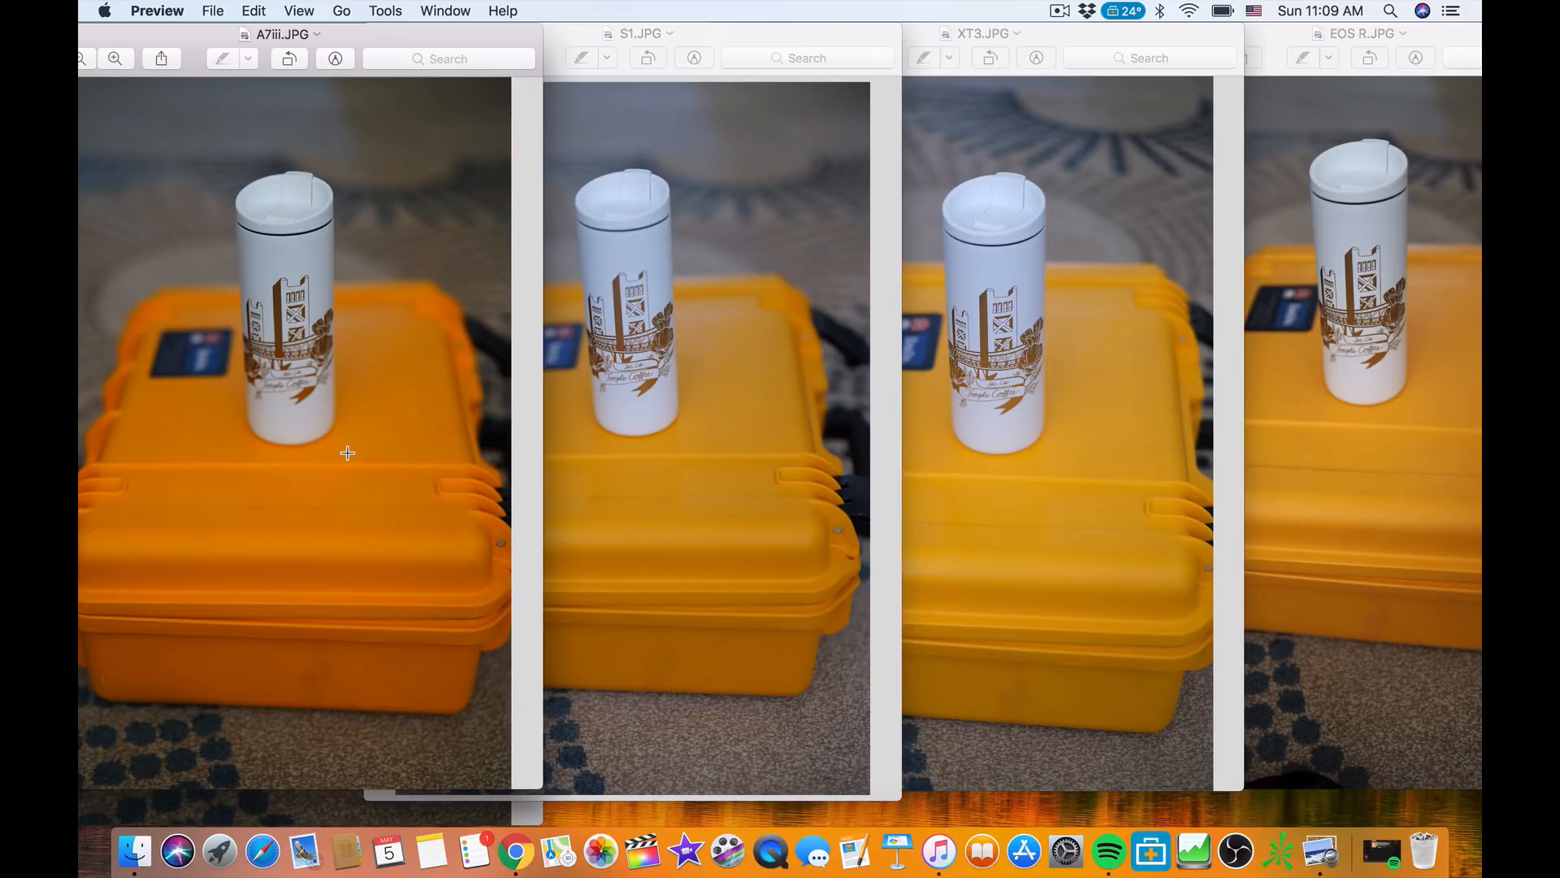
{"action": "mouse_move", "coordinate": [416, 338]}
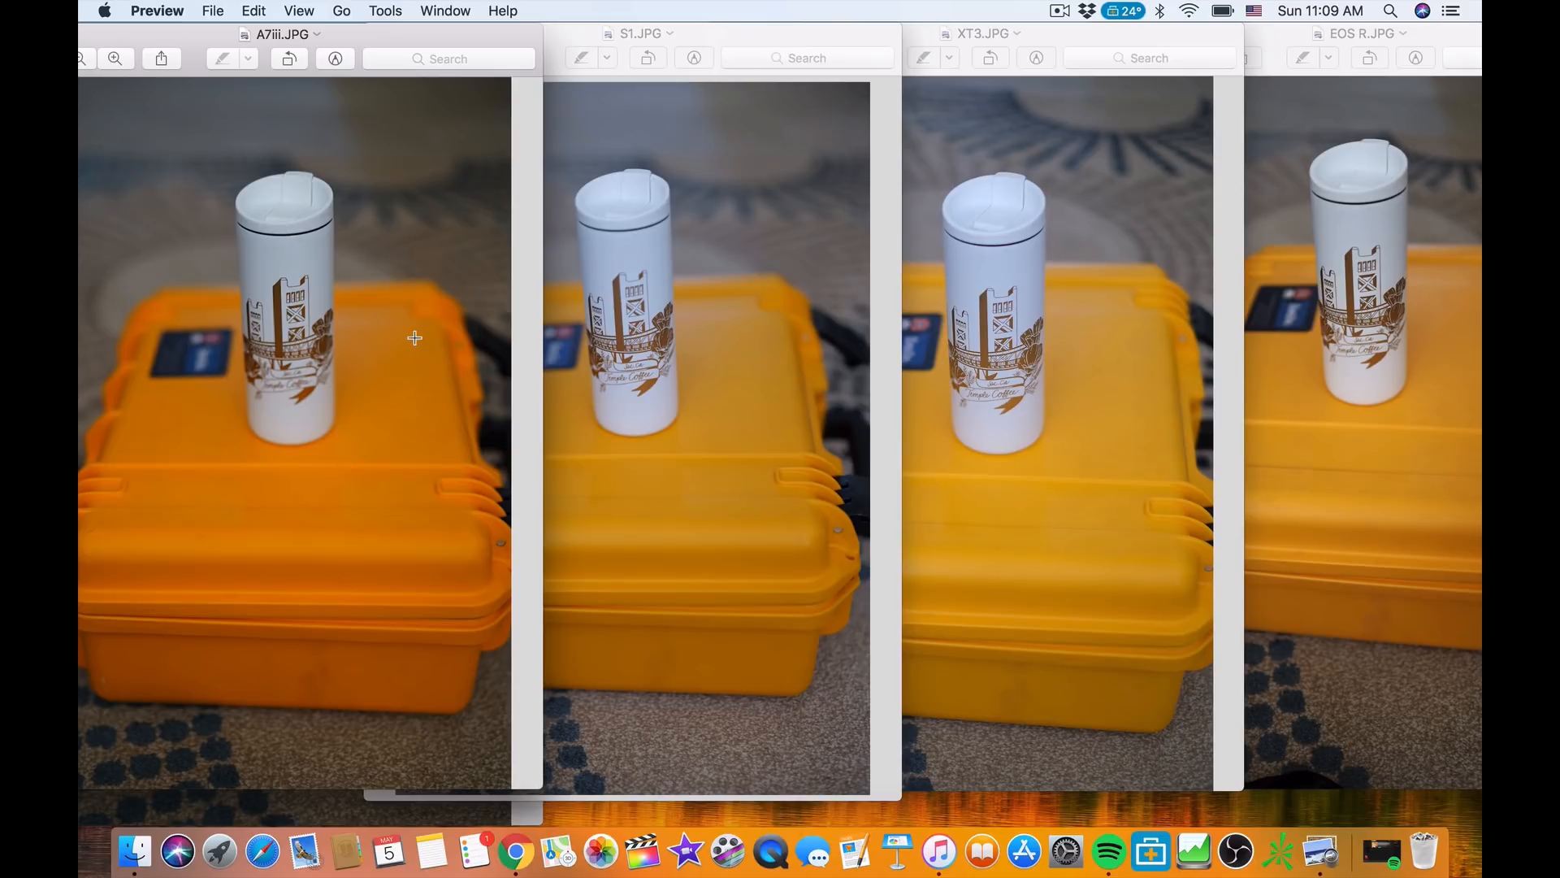
{"action": "mouse_move", "coordinate": [453, 555]}
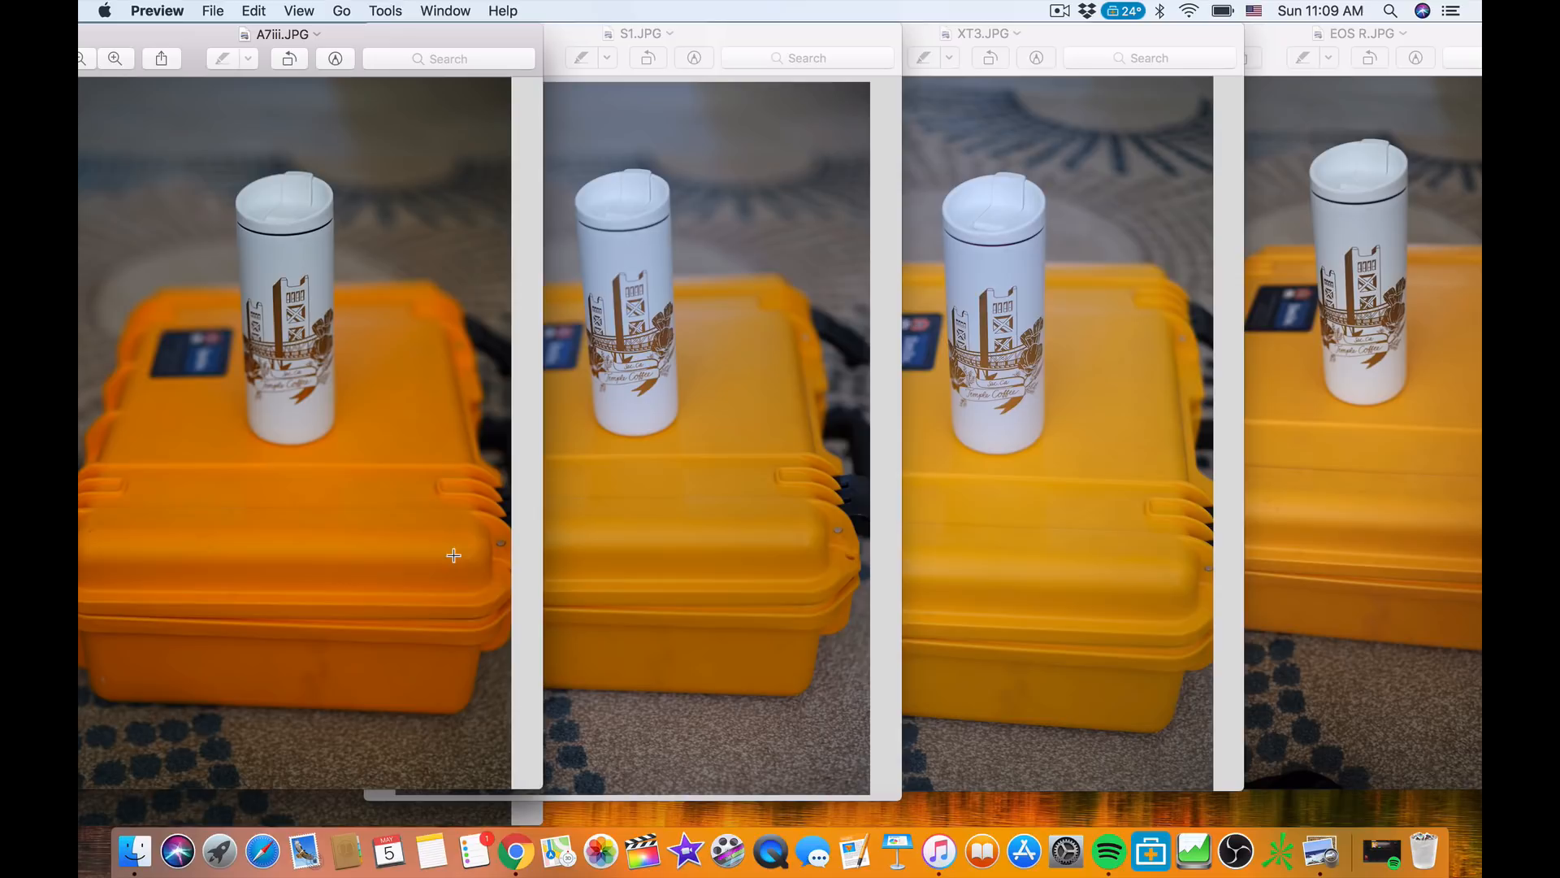
{"action": "mouse_move", "coordinate": [357, 536]}
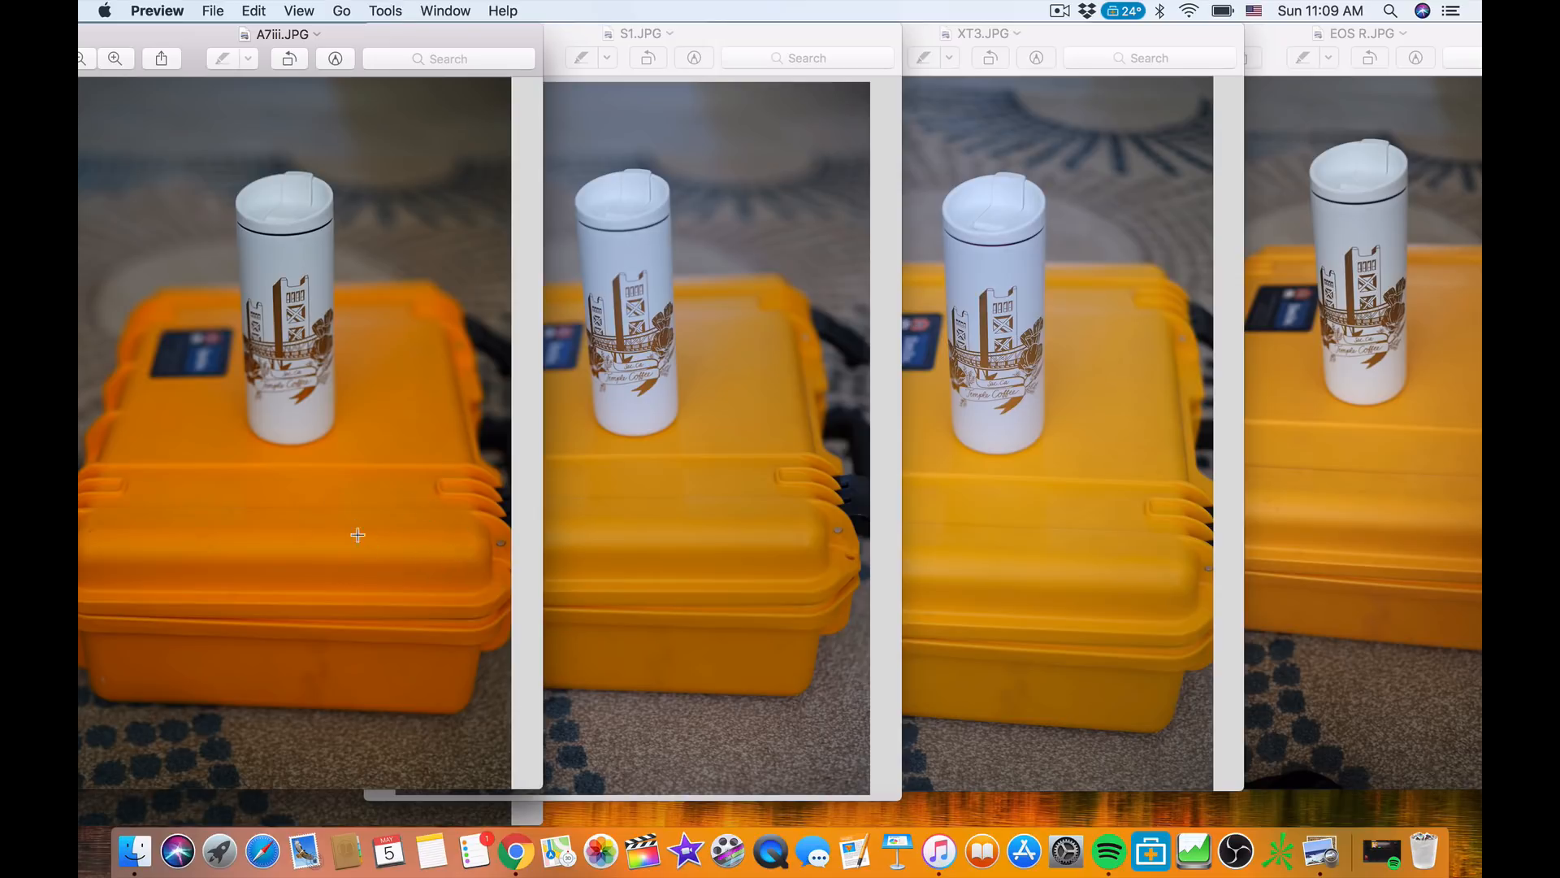
{"action": "mouse_move", "coordinate": [325, 500]}
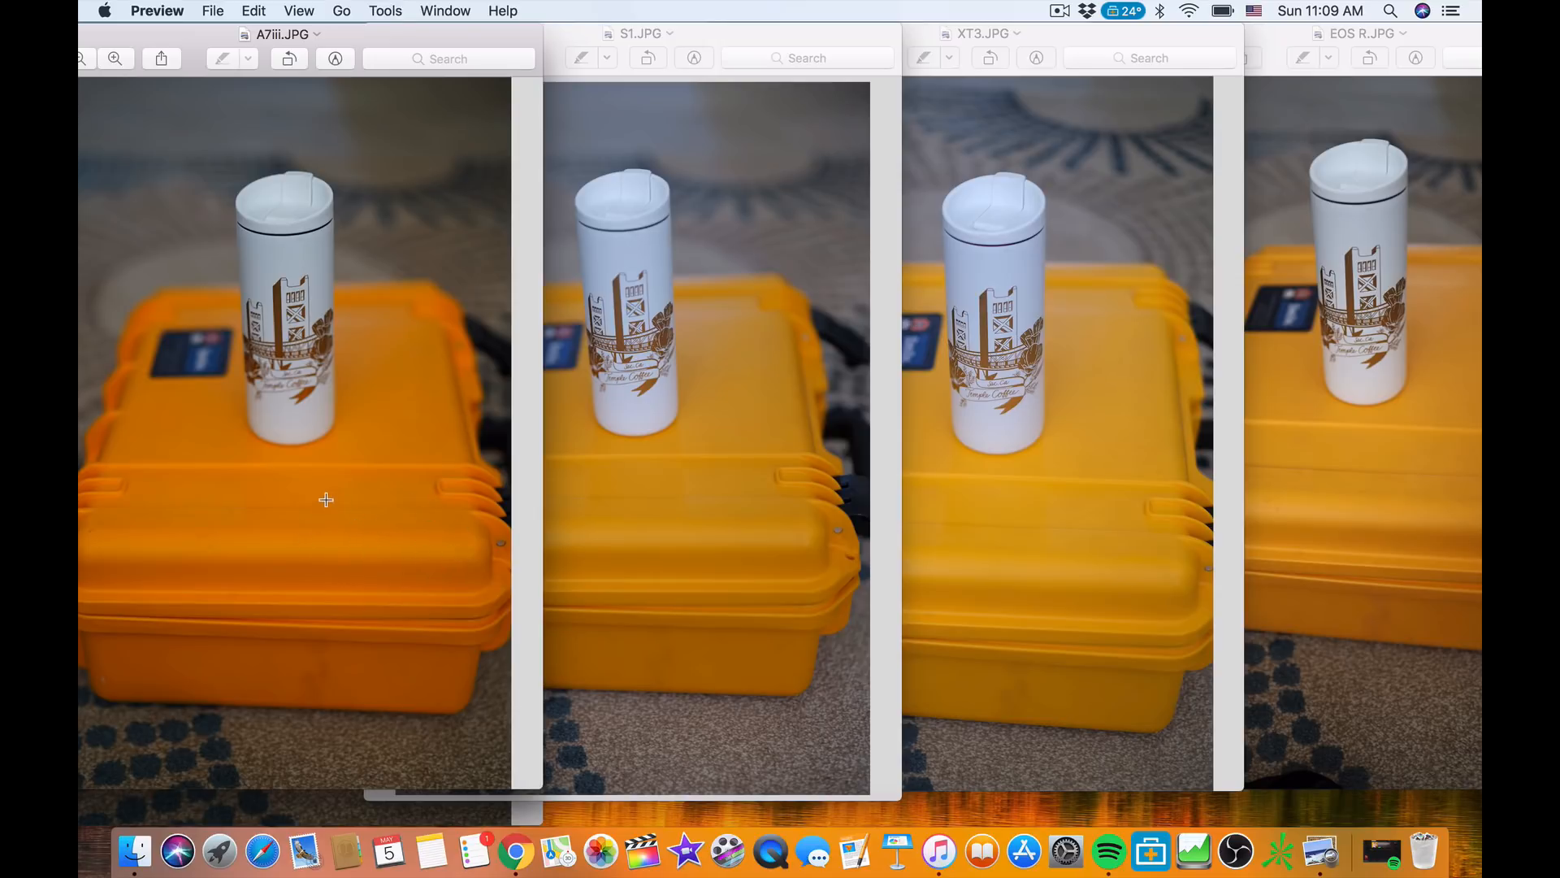
{"action": "mouse_move", "coordinate": [334, 502]}
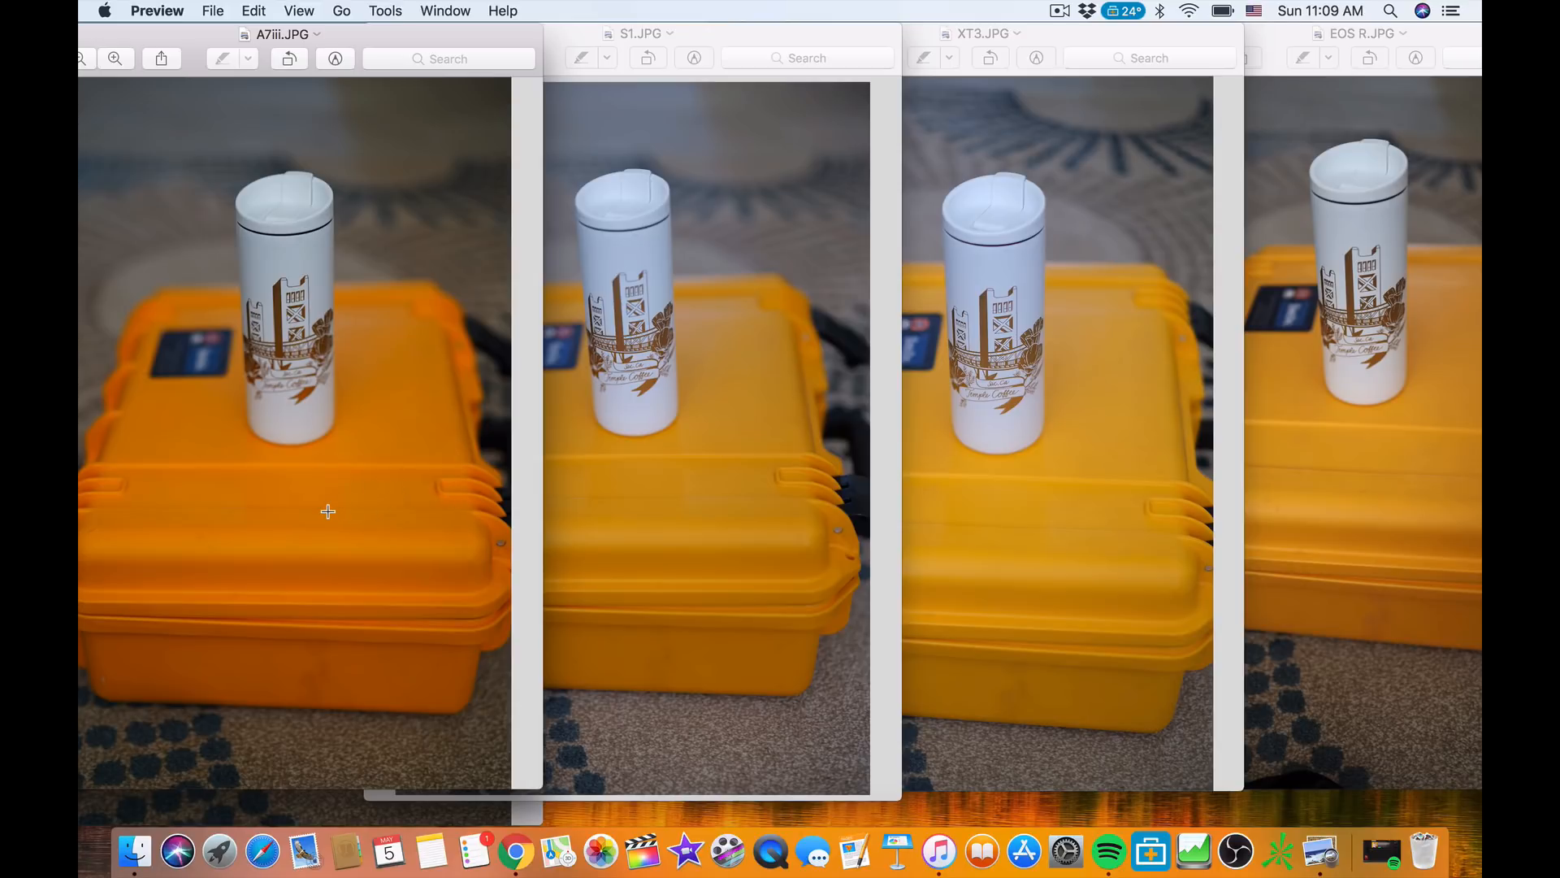
{"action": "mouse_move", "coordinate": [437, 517]}
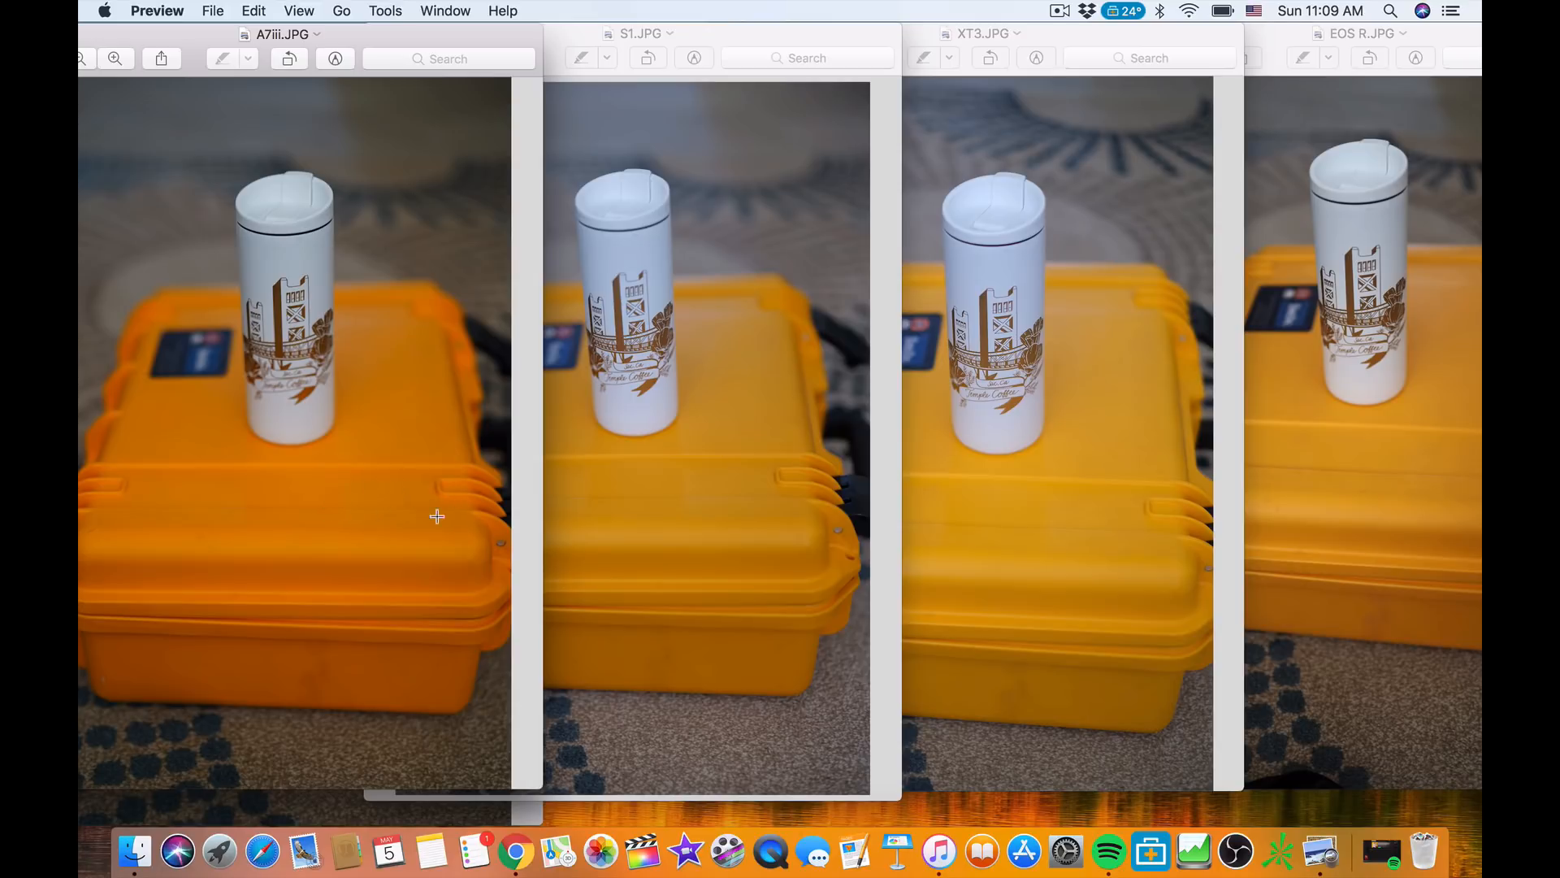
{"action": "mouse_move", "coordinate": [598, 239]}
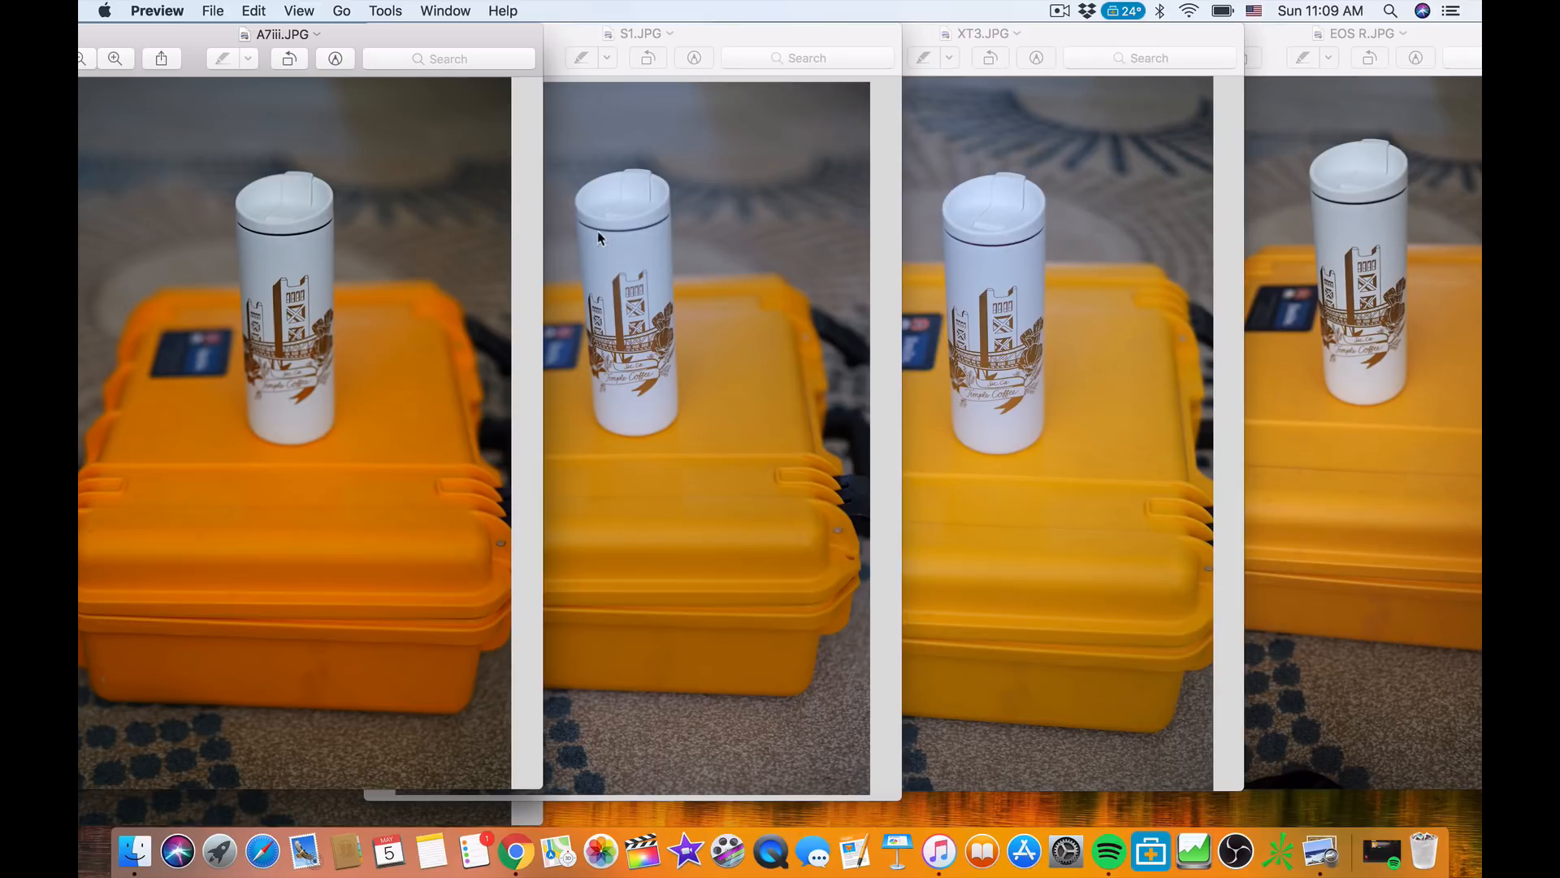
{"action": "mouse_move", "coordinate": [430, 46]}
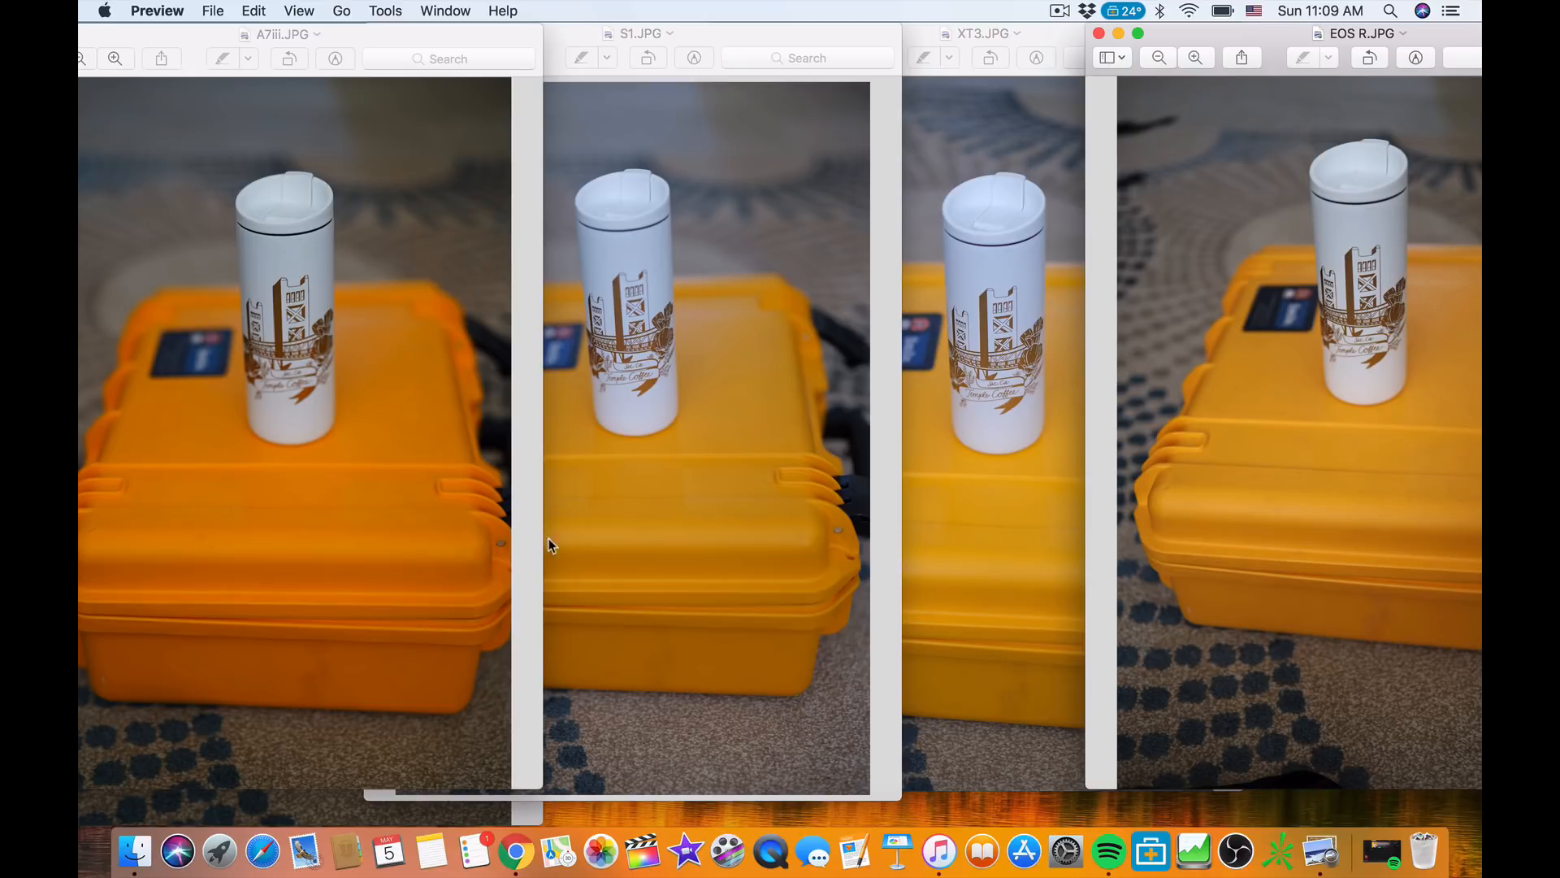
{"action": "mouse_move", "coordinate": [473, 602]}
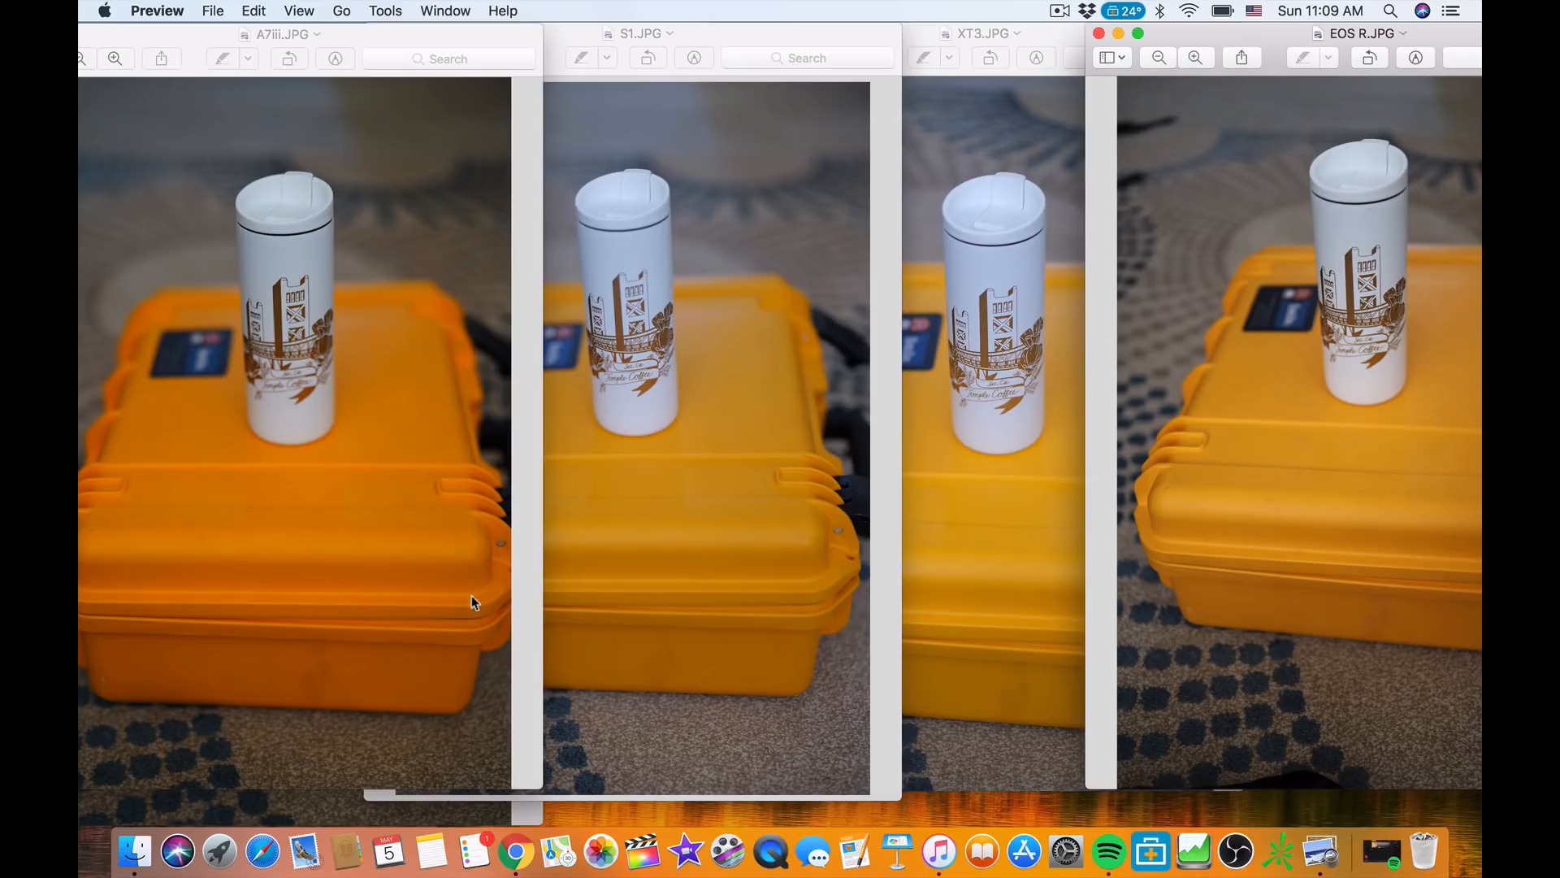
Cycle the XT3, S1, EOS R and S1 photo windows to the front in turn
{"action": "left_click", "coordinate": [673, 475]}
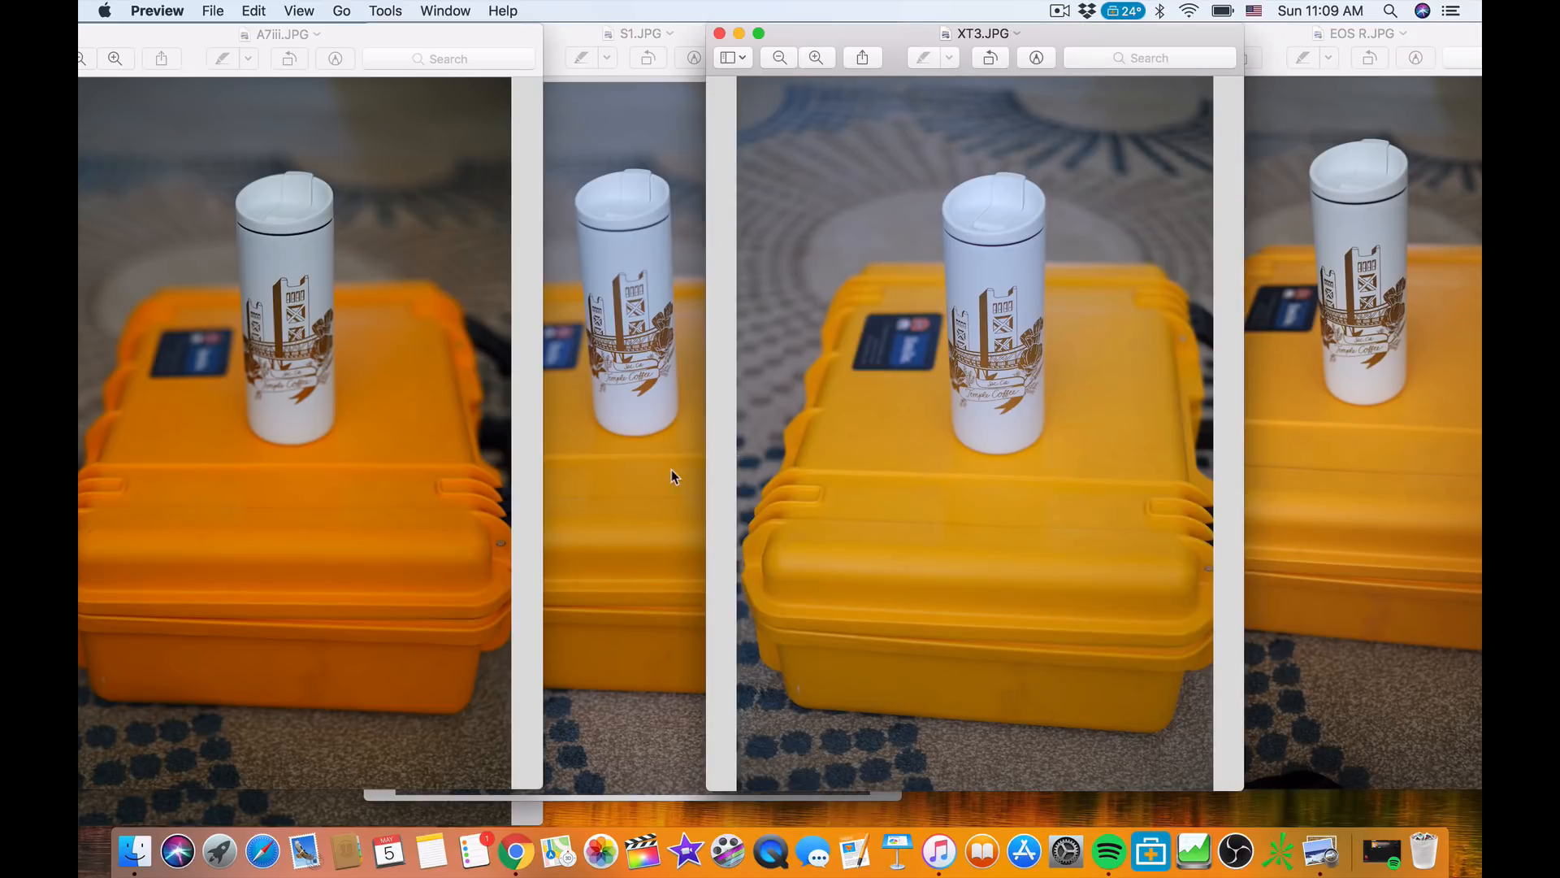
{"action": "left_click", "coordinate": [642, 32]}
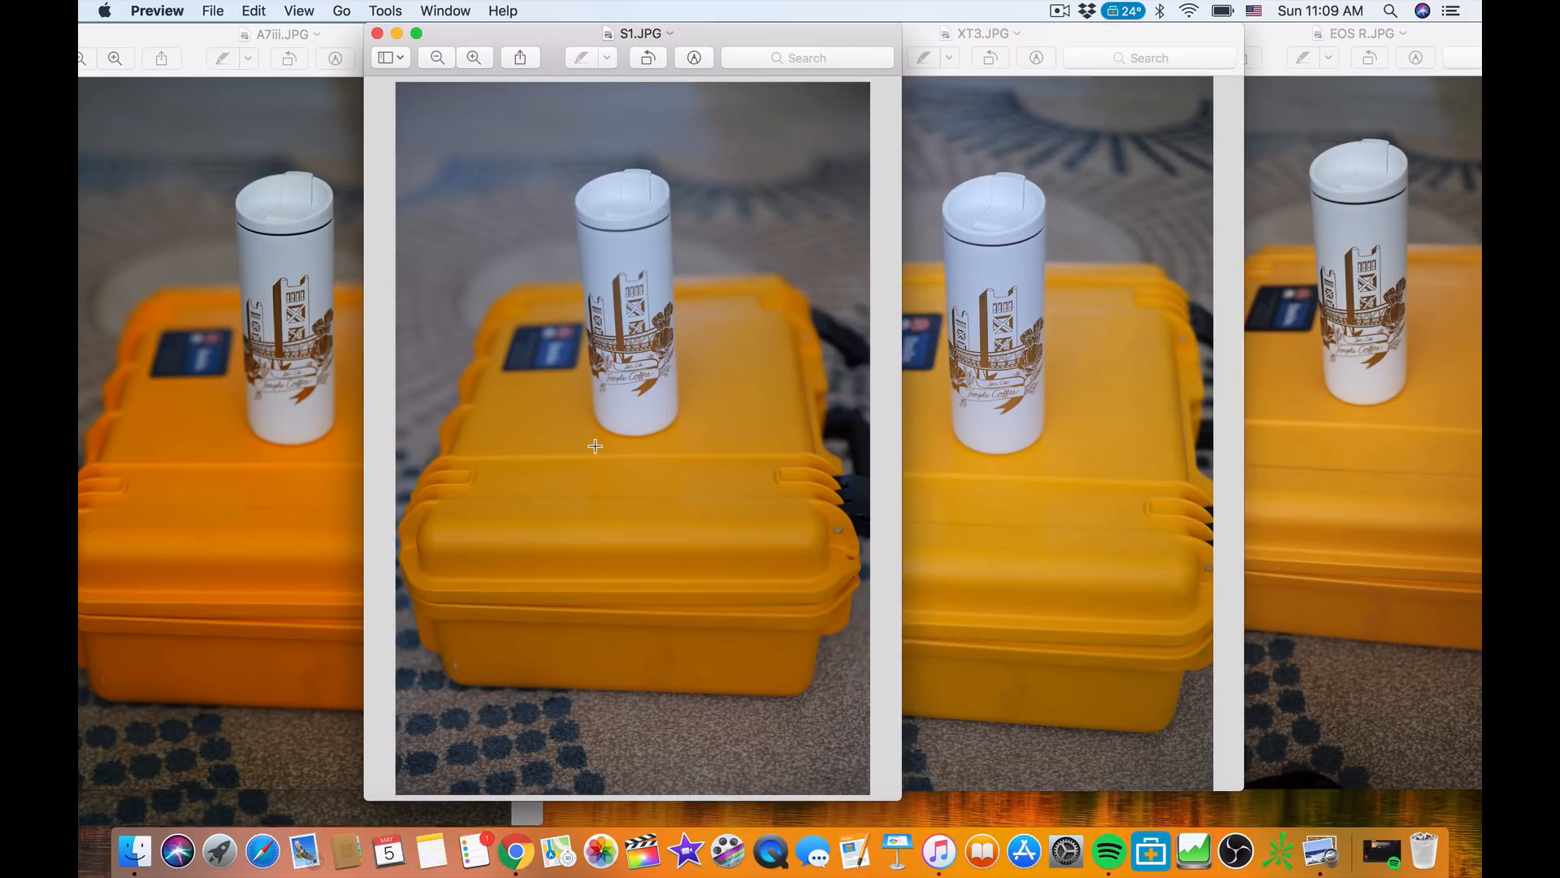
{"action": "mouse_move", "coordinate": [577, 450]}
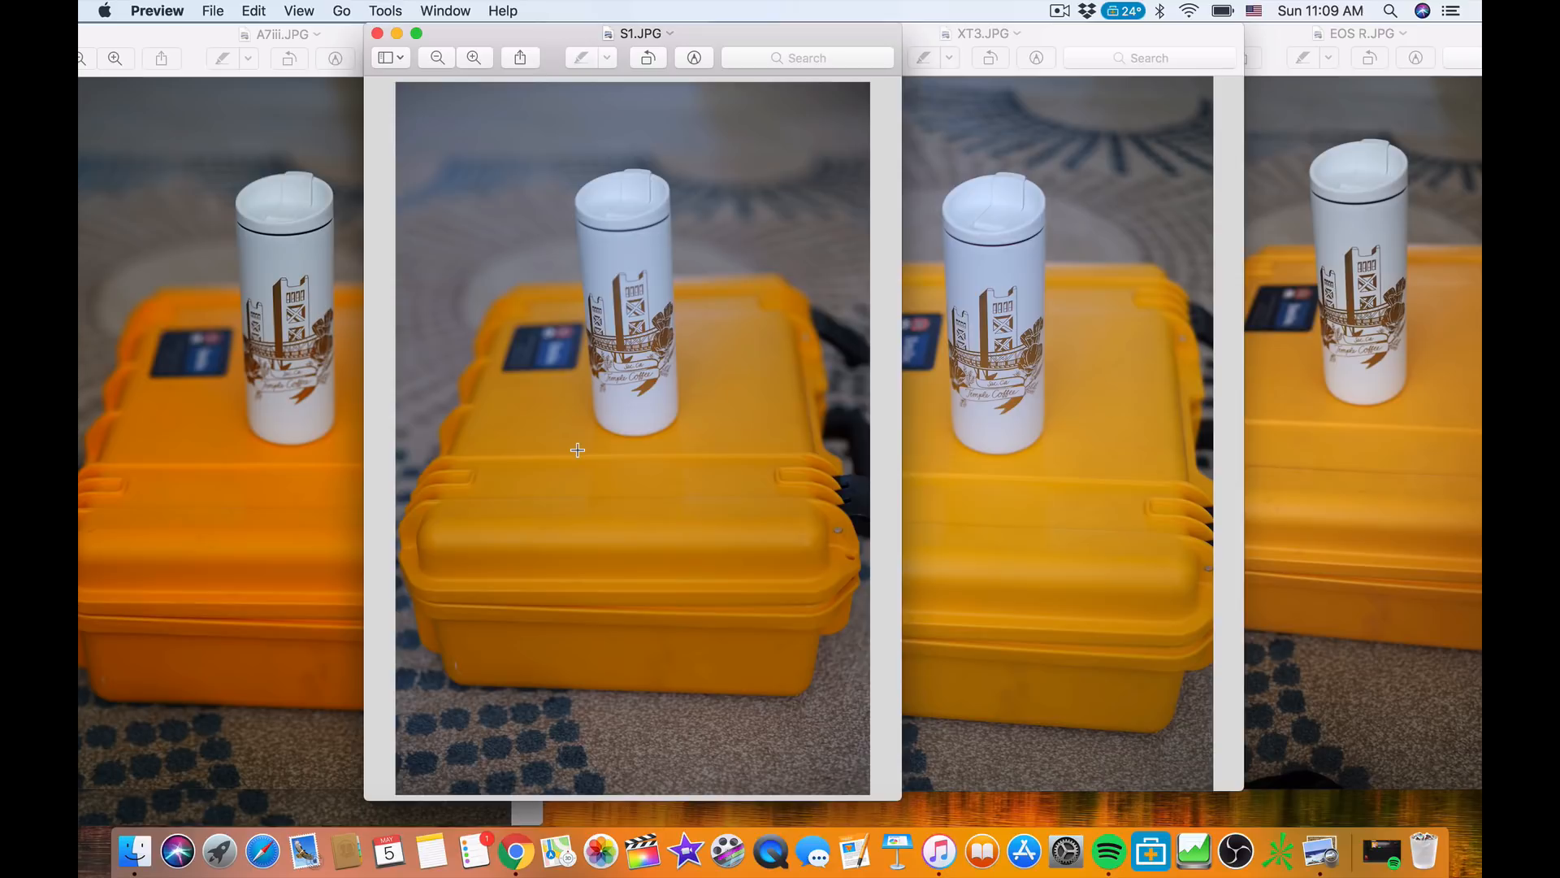
{"action": "mouse_move", "coordinate": [903, 519]}
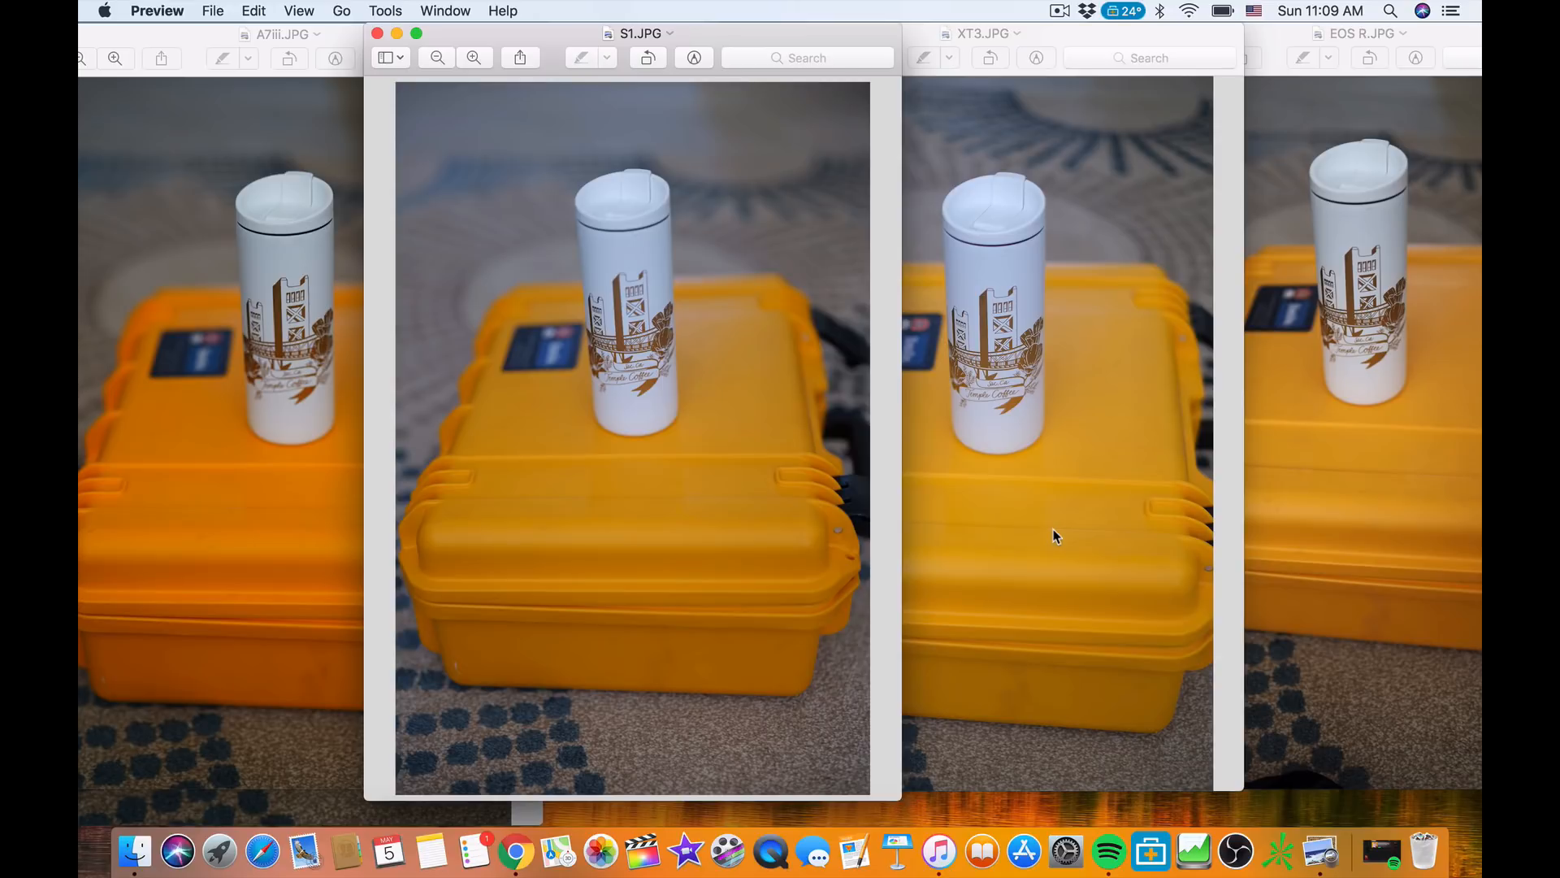
{"action": "mouse_move", "coordinate": [1000, 540]}
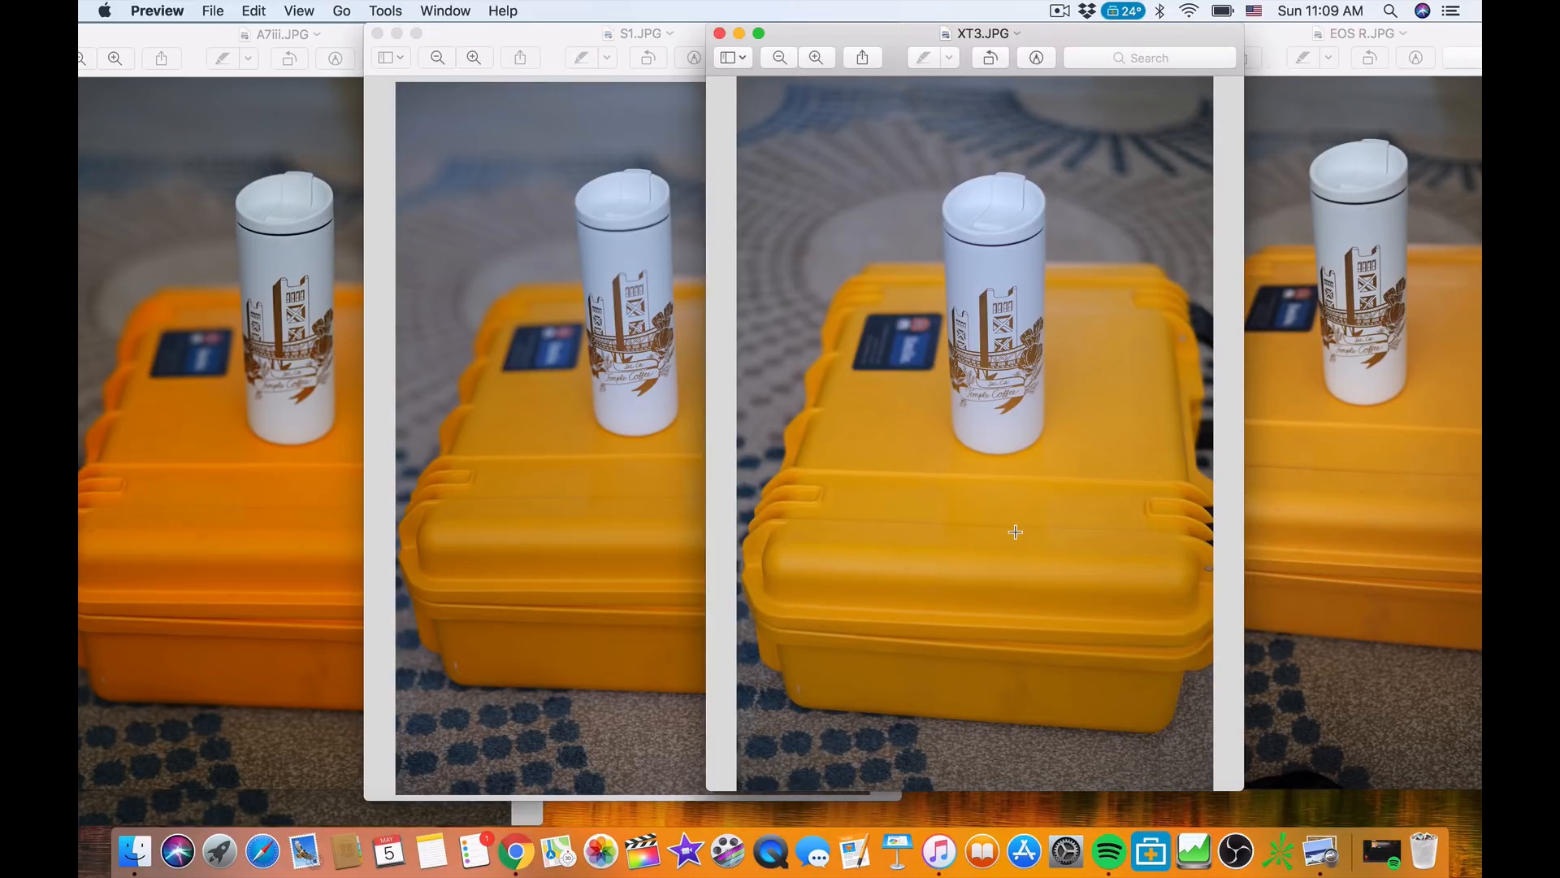
{"action": "mouse_move", "coordinate": [870, 482]}
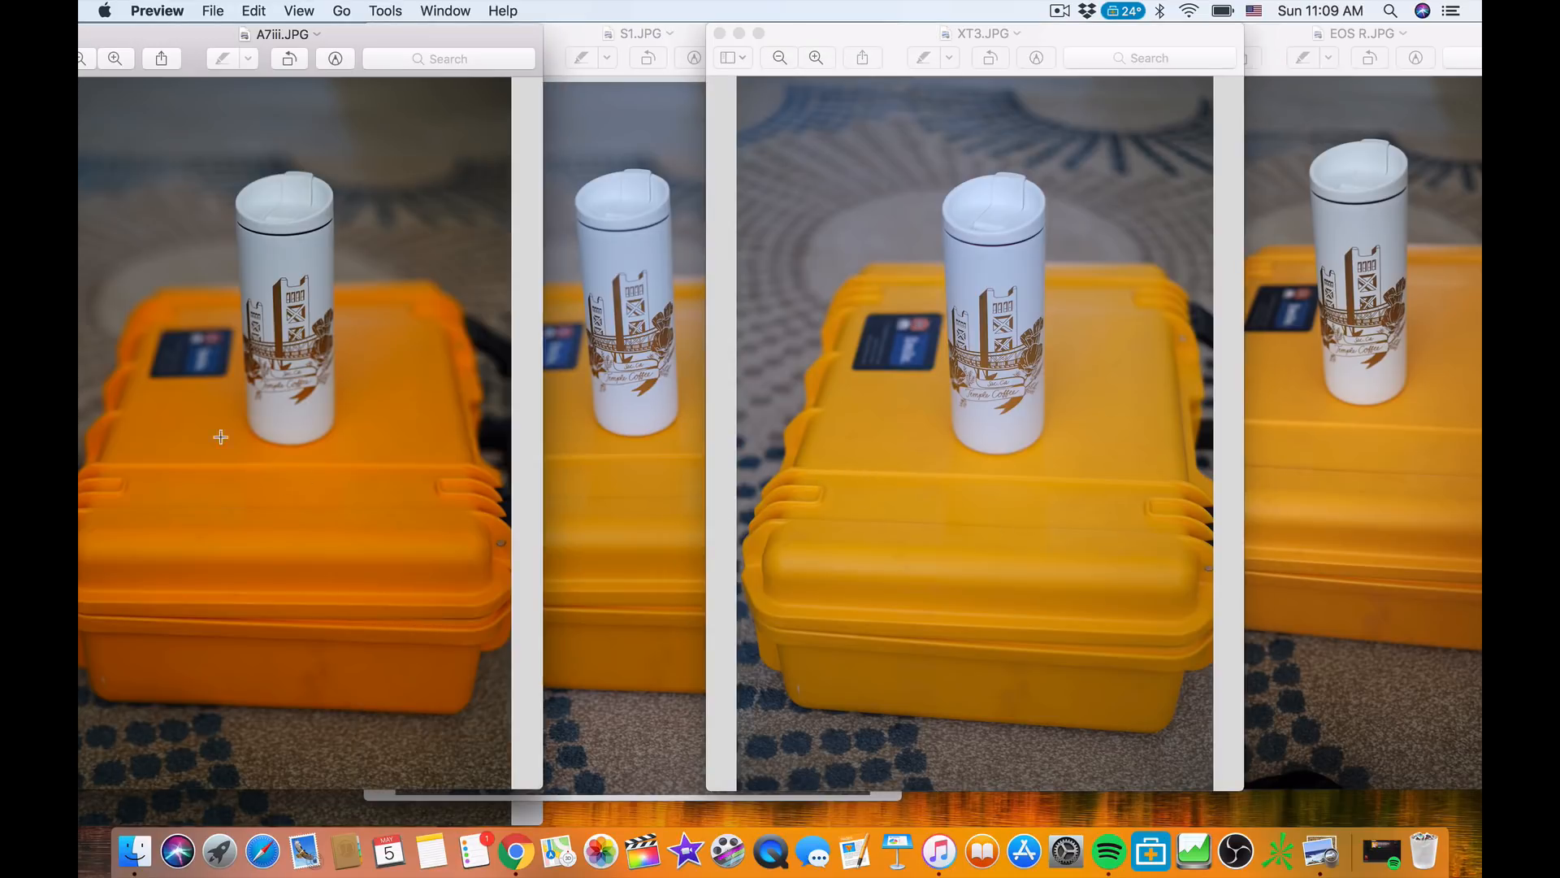
{"action": "mouse_move", "coordinate": [273, 540]}
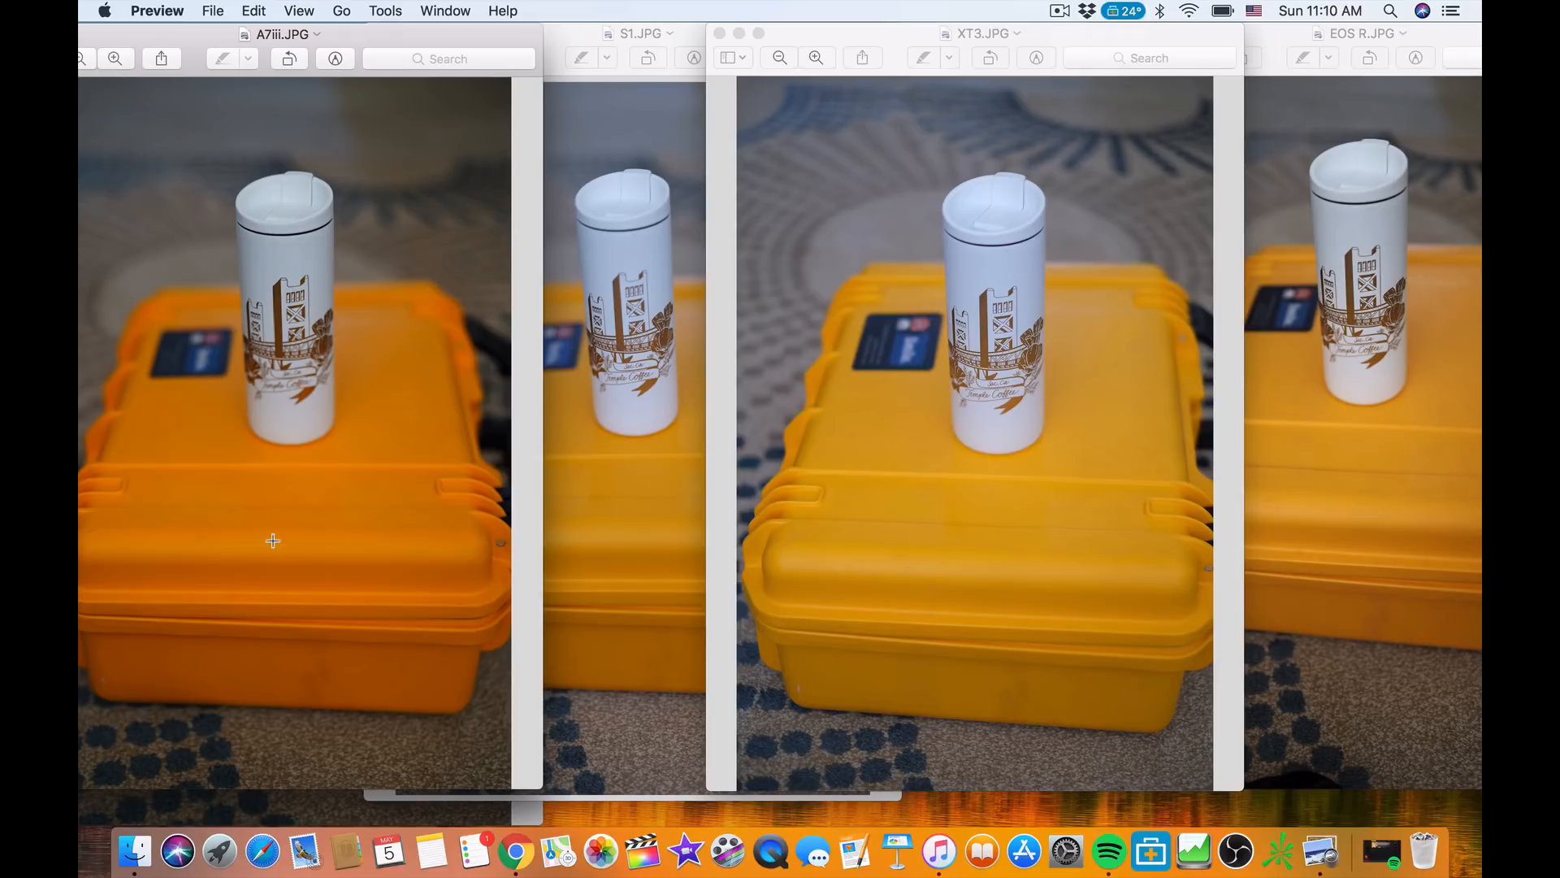
{"action": "mouse_move", "coordinate": [313, 396]}
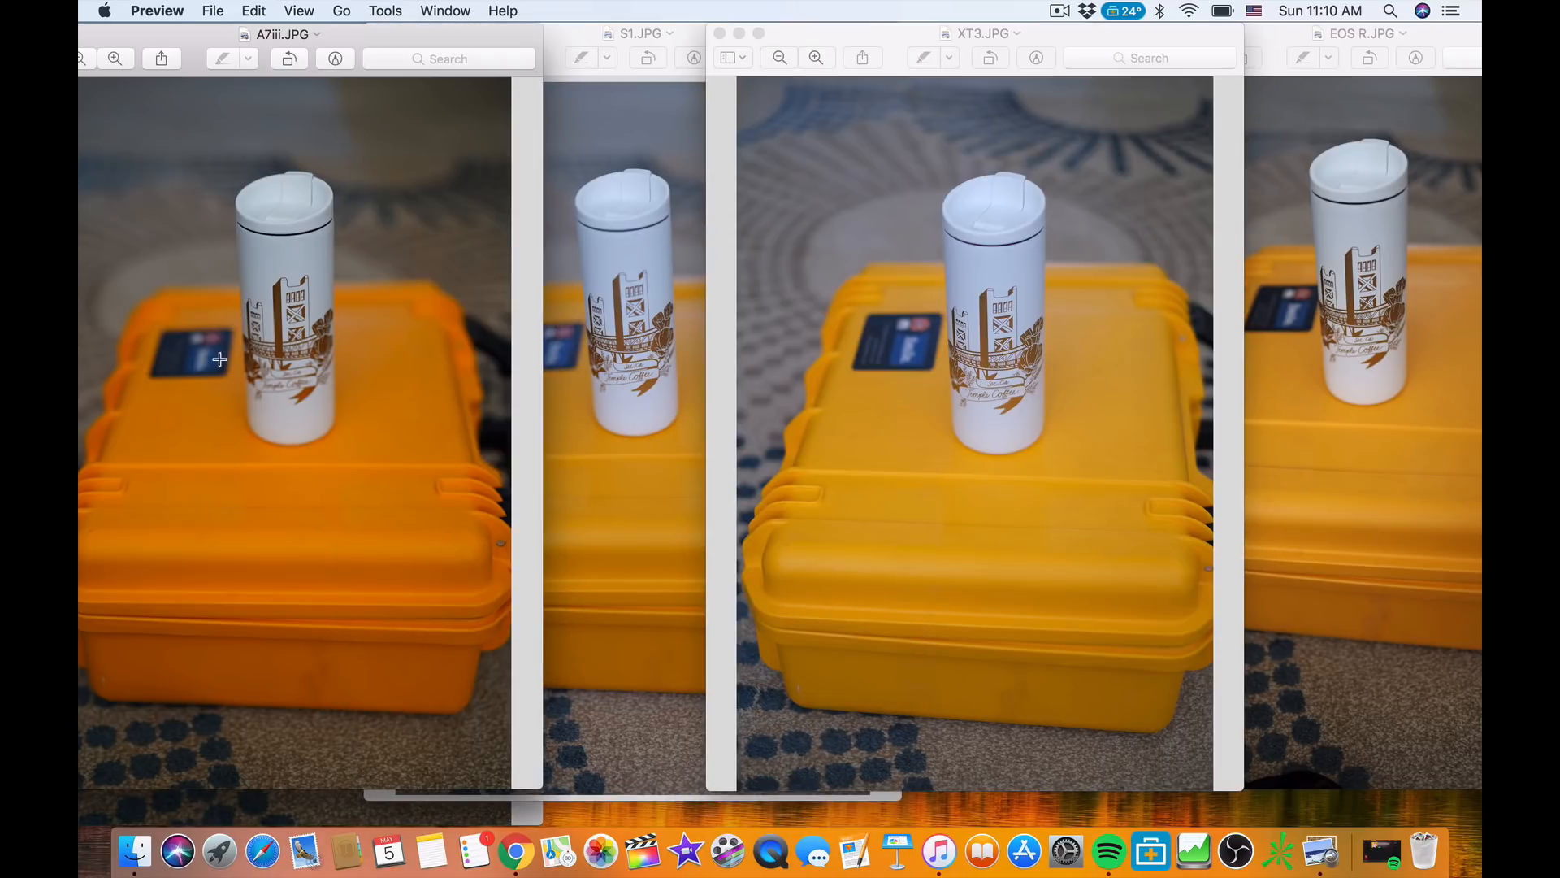
{"action": "mouse_move", "coordinate": [323, 404]}
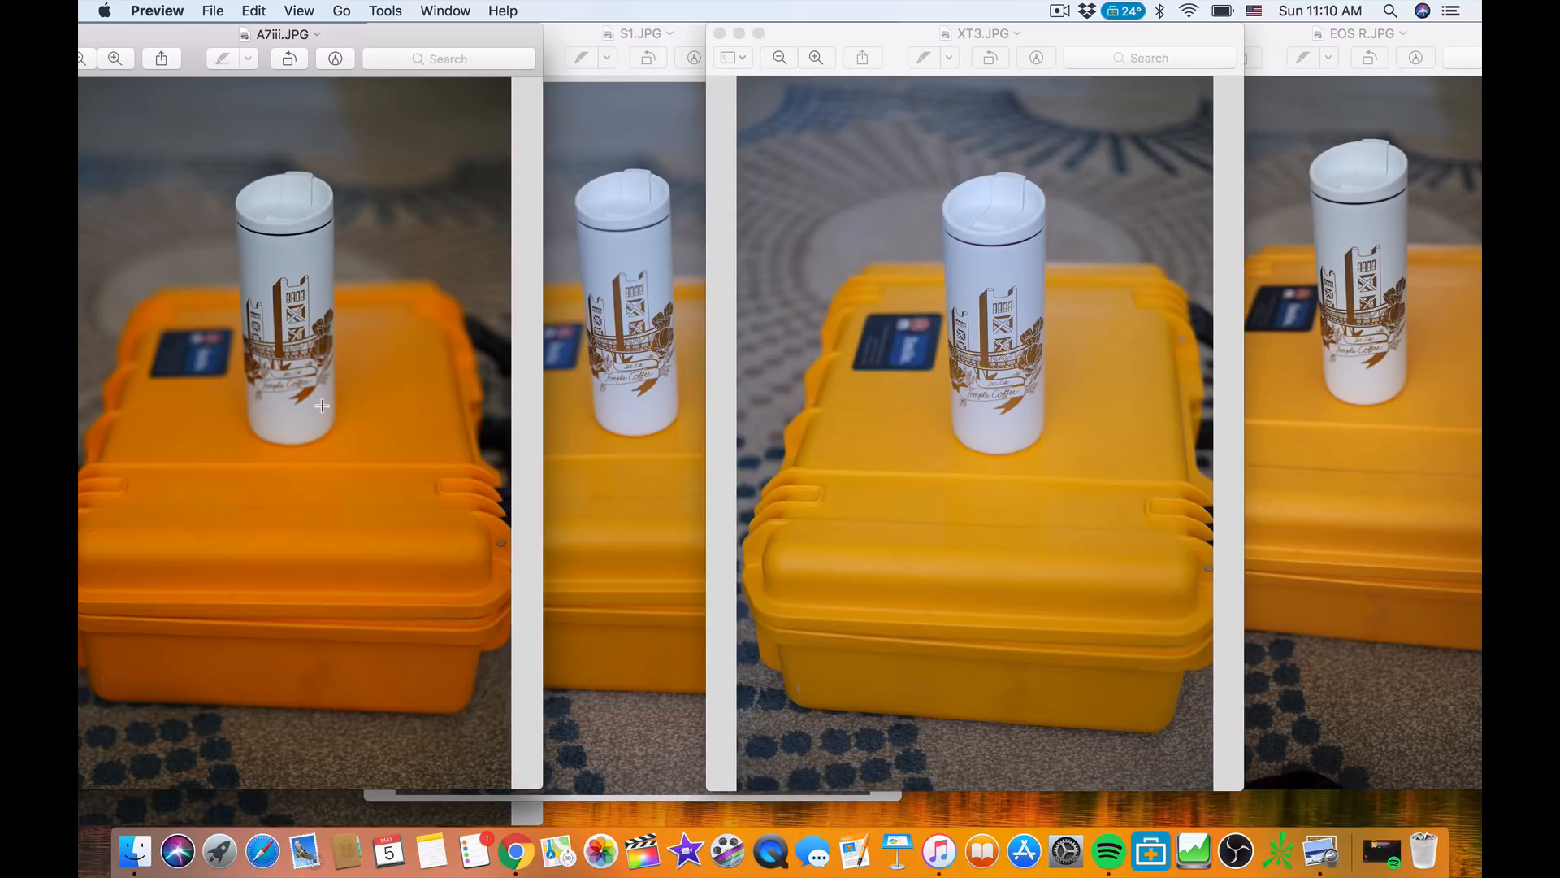
{"action": "mouse_move", "coordinate": [273, 375]}
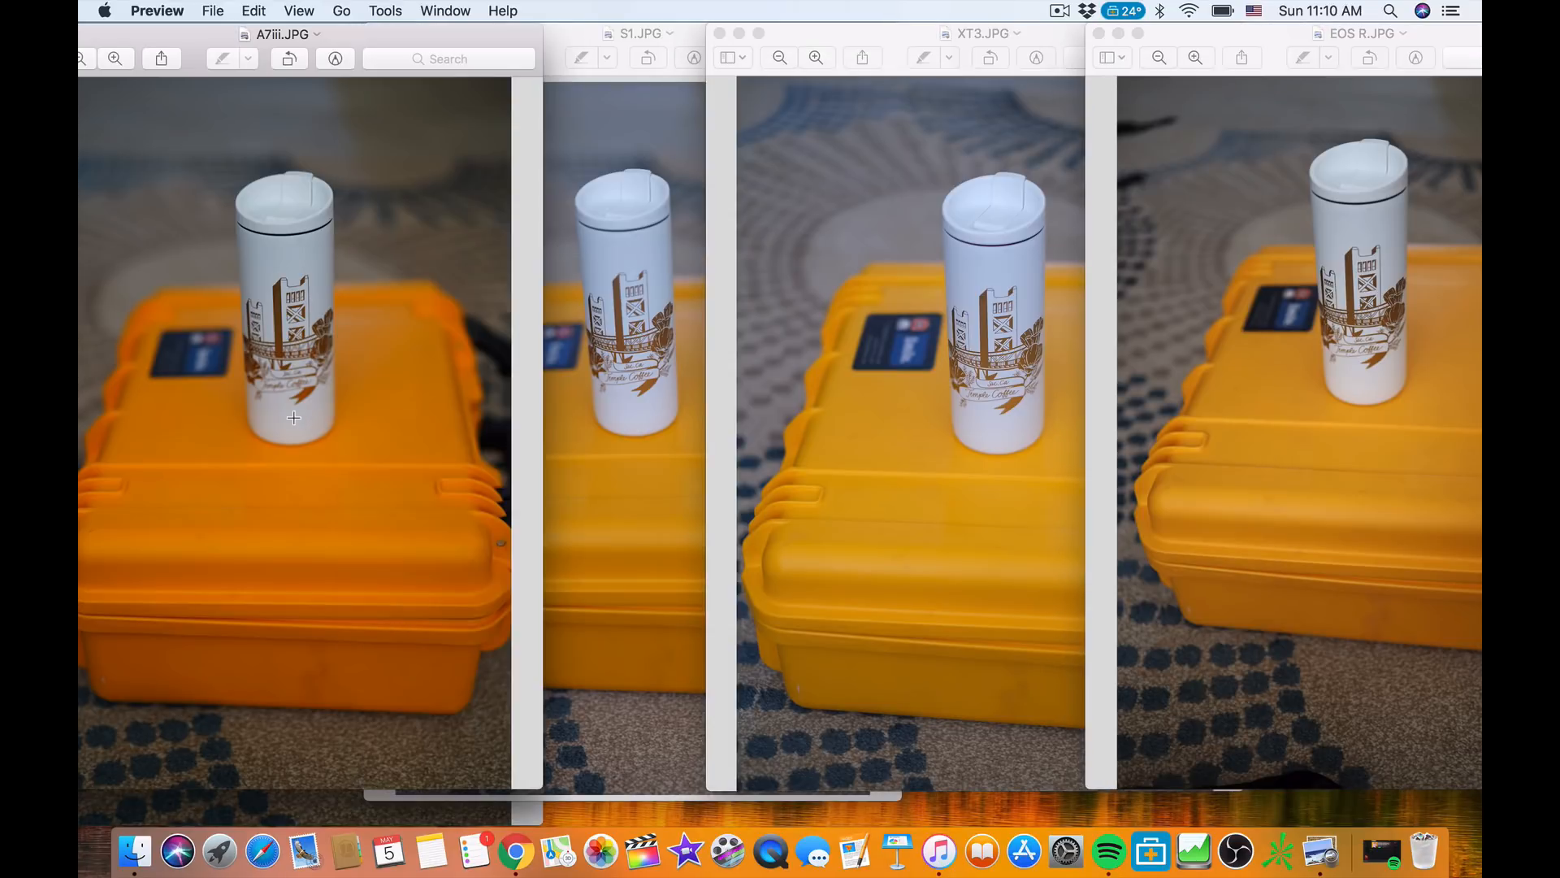
{"action": "left_click", "coordinate": [641, 32]}
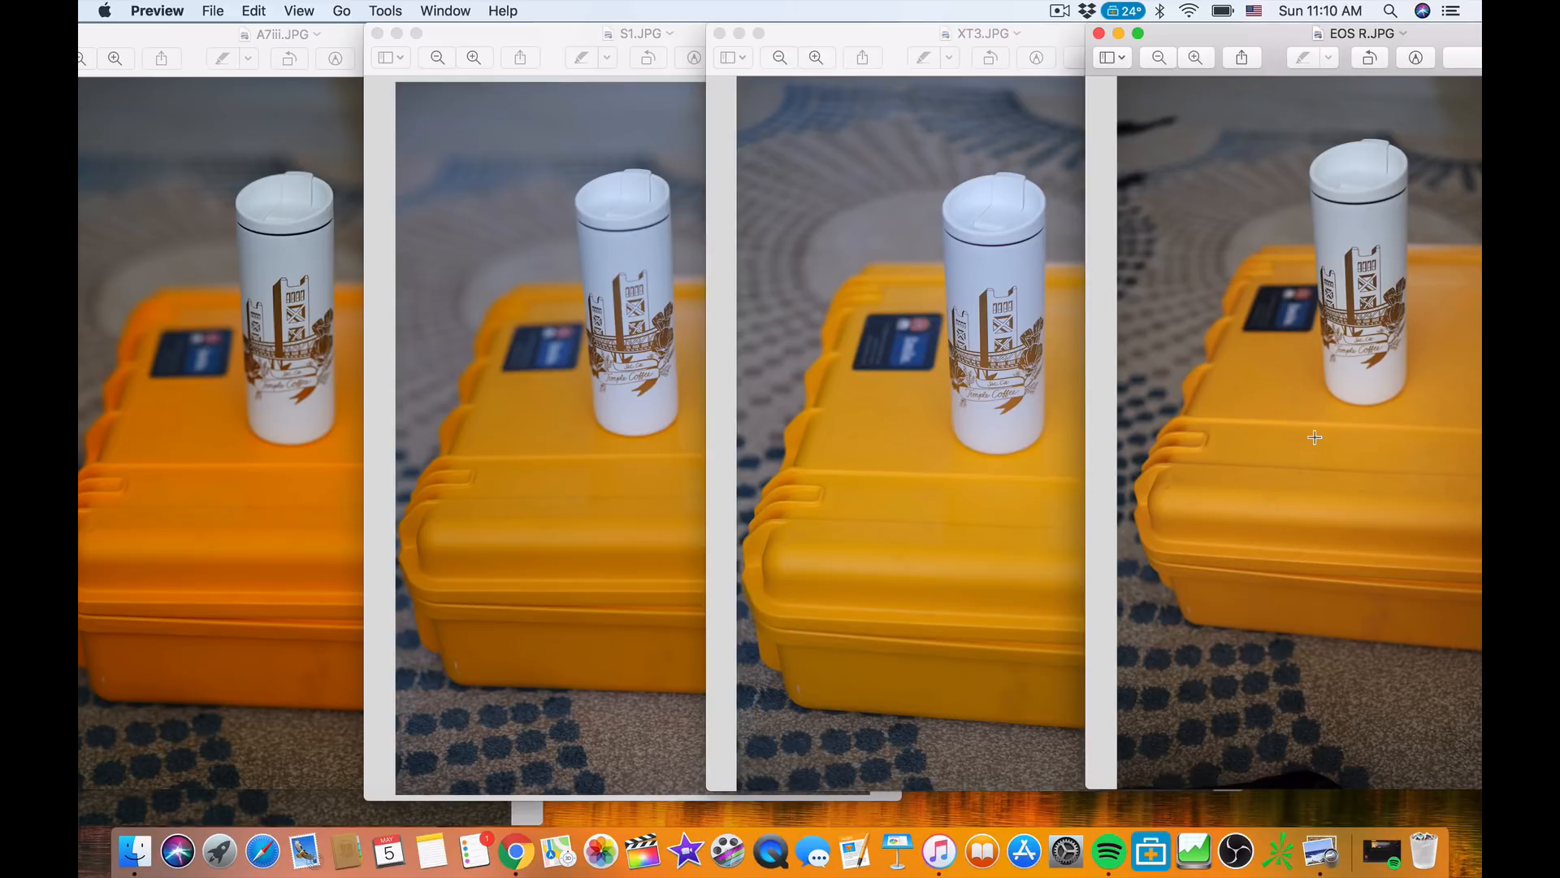
{"action": "left_click", "coordinate": [282, 32]}
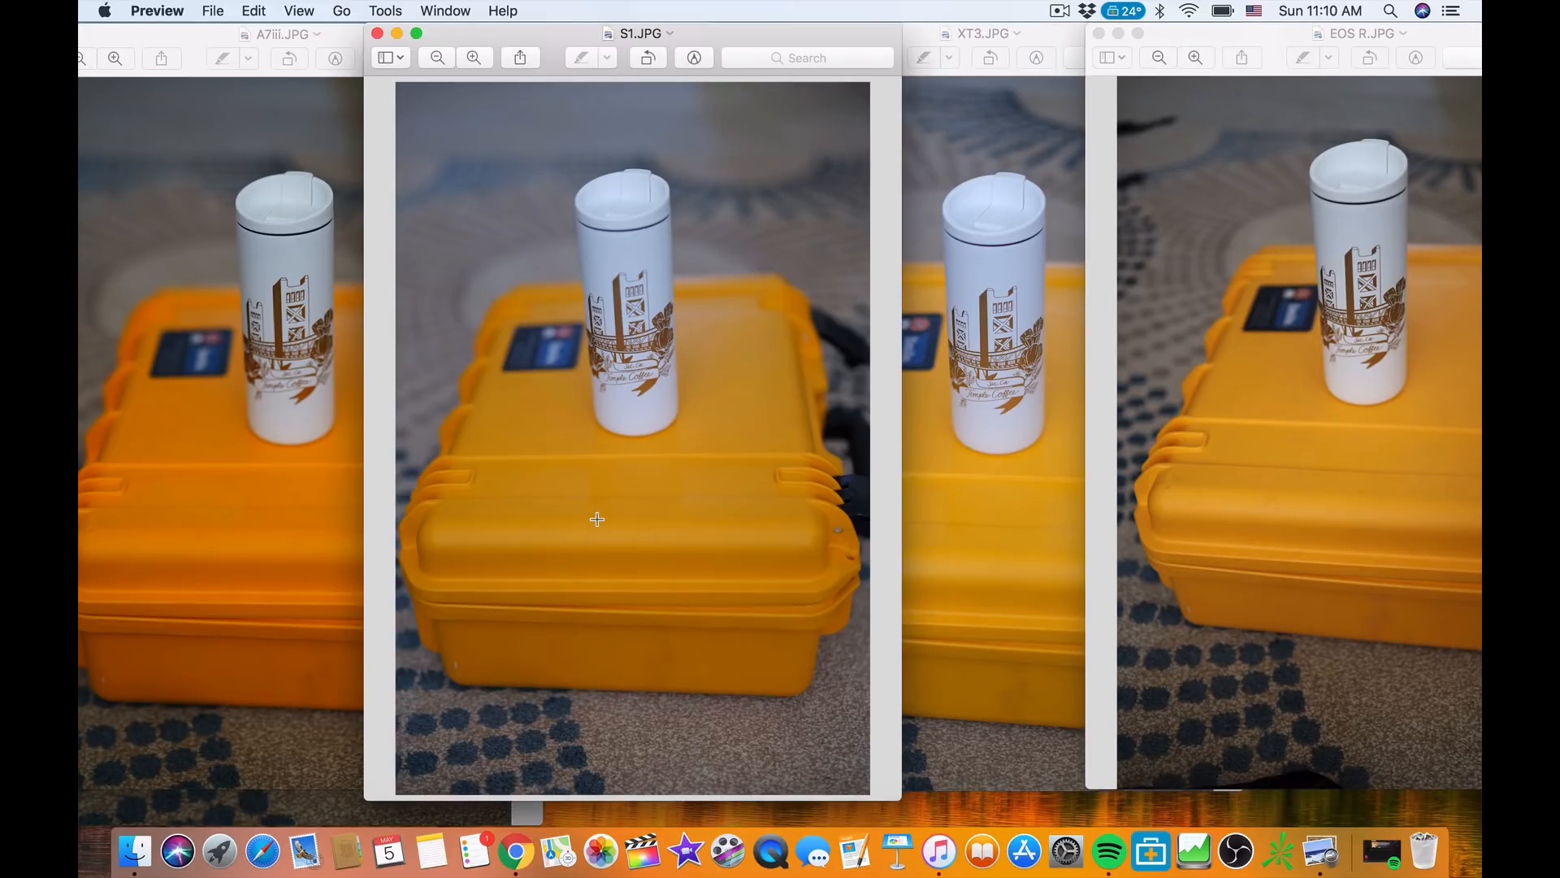
{"action": "mouse_move", "coordinate": [498, 41]}
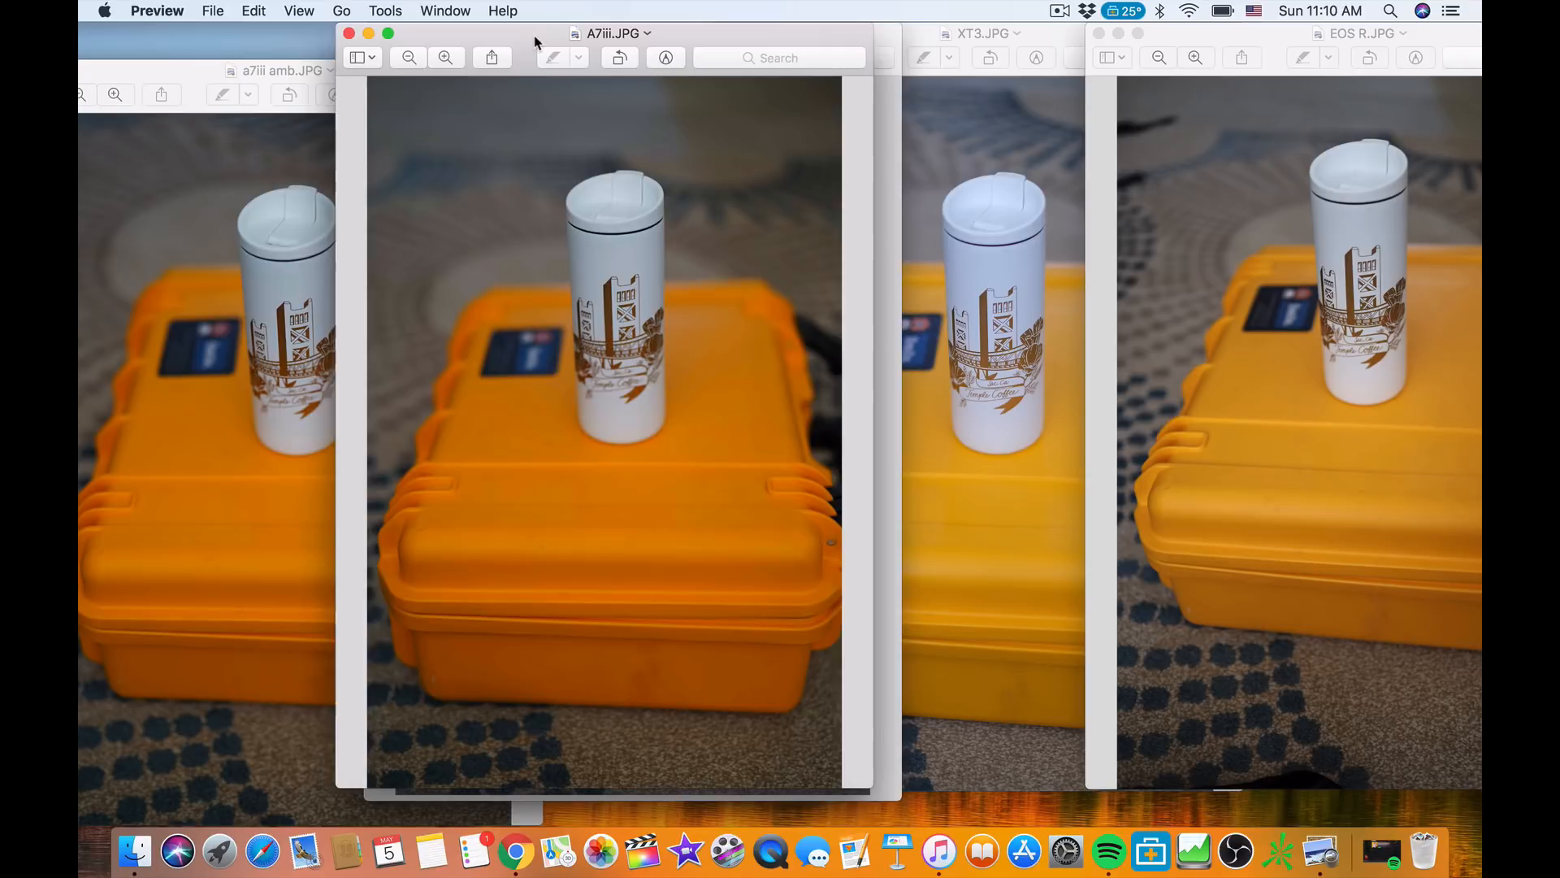
Move the A7iii photo beside the amb version and put the EOS R window away
{"action": "left_click_drag", "start_coordinate": [611, 33], "coordinate": [821, 70]}
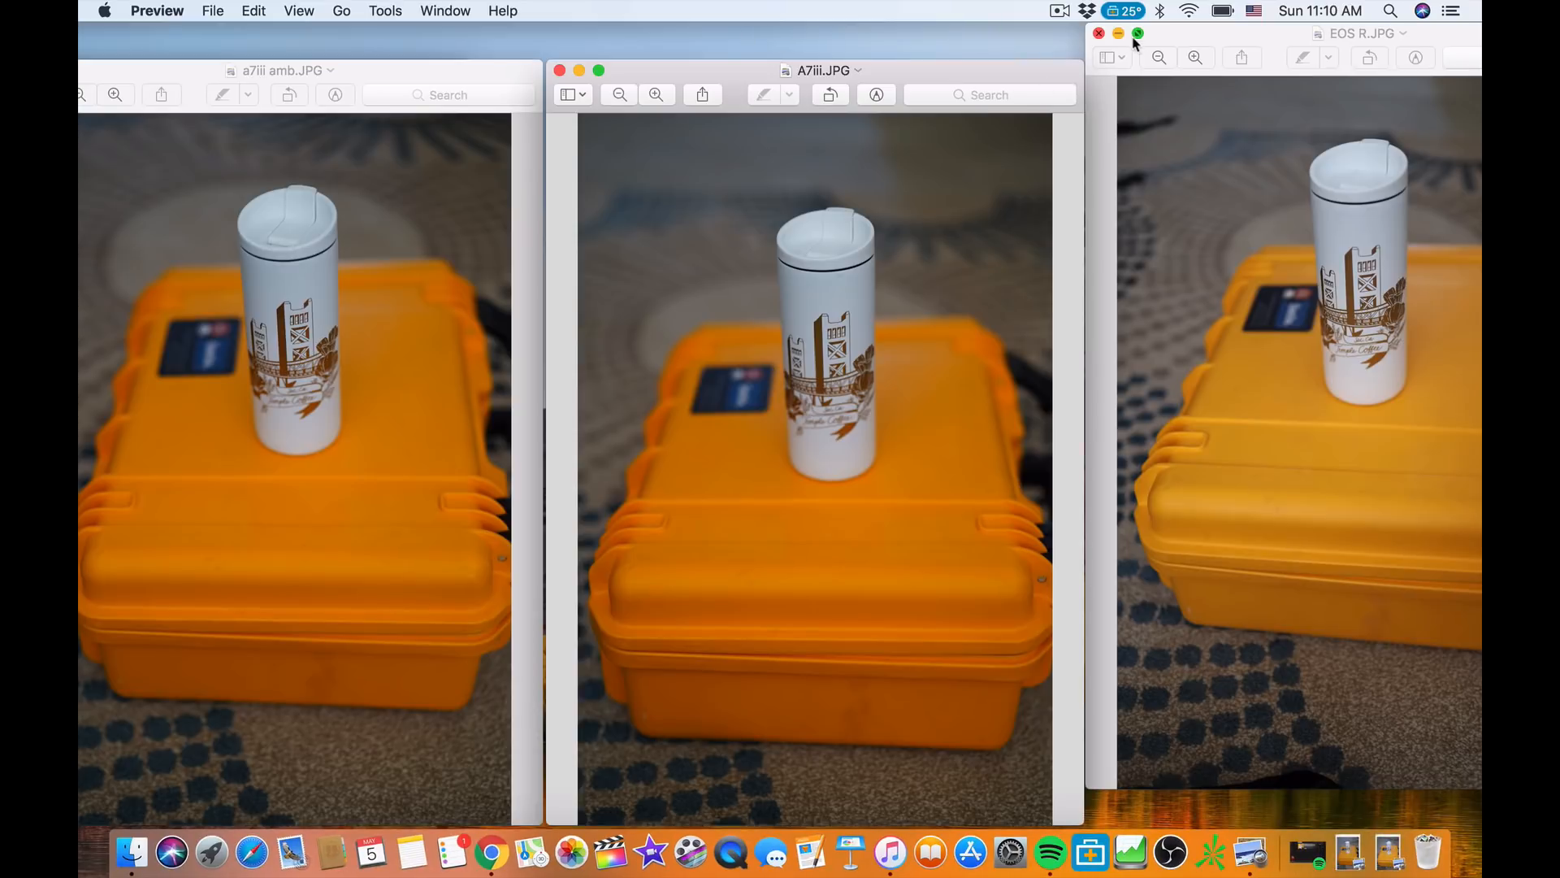
{"action": "left_click", "coordinate": [1099, 32]}
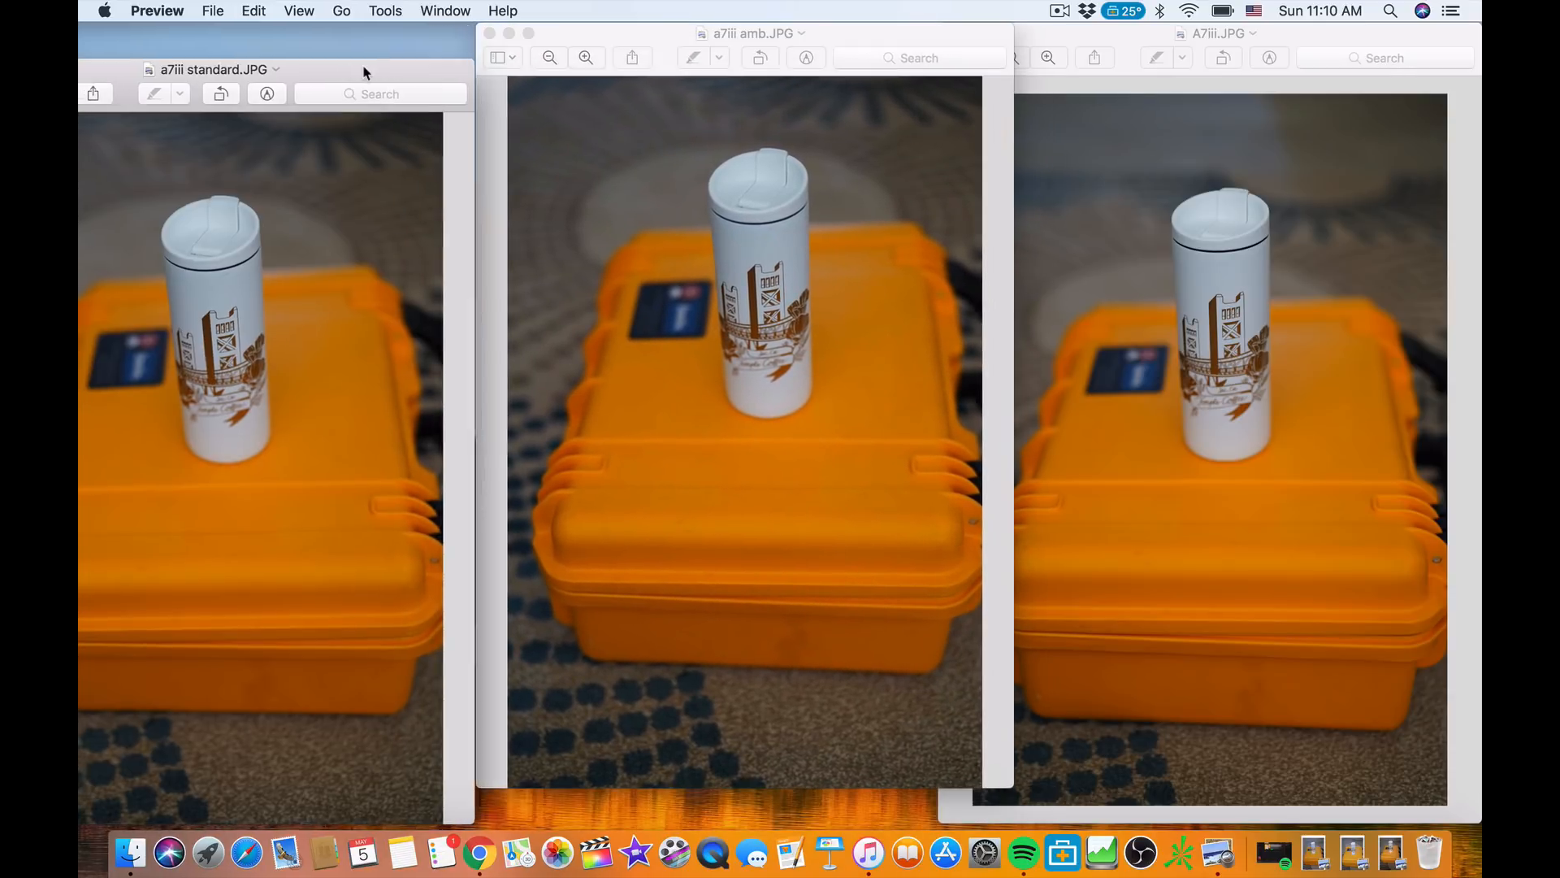
Raise the a7iii standard photo window beside the amb and A7iii versions
{"action": "left_click", "coordinate": [213, 68]}
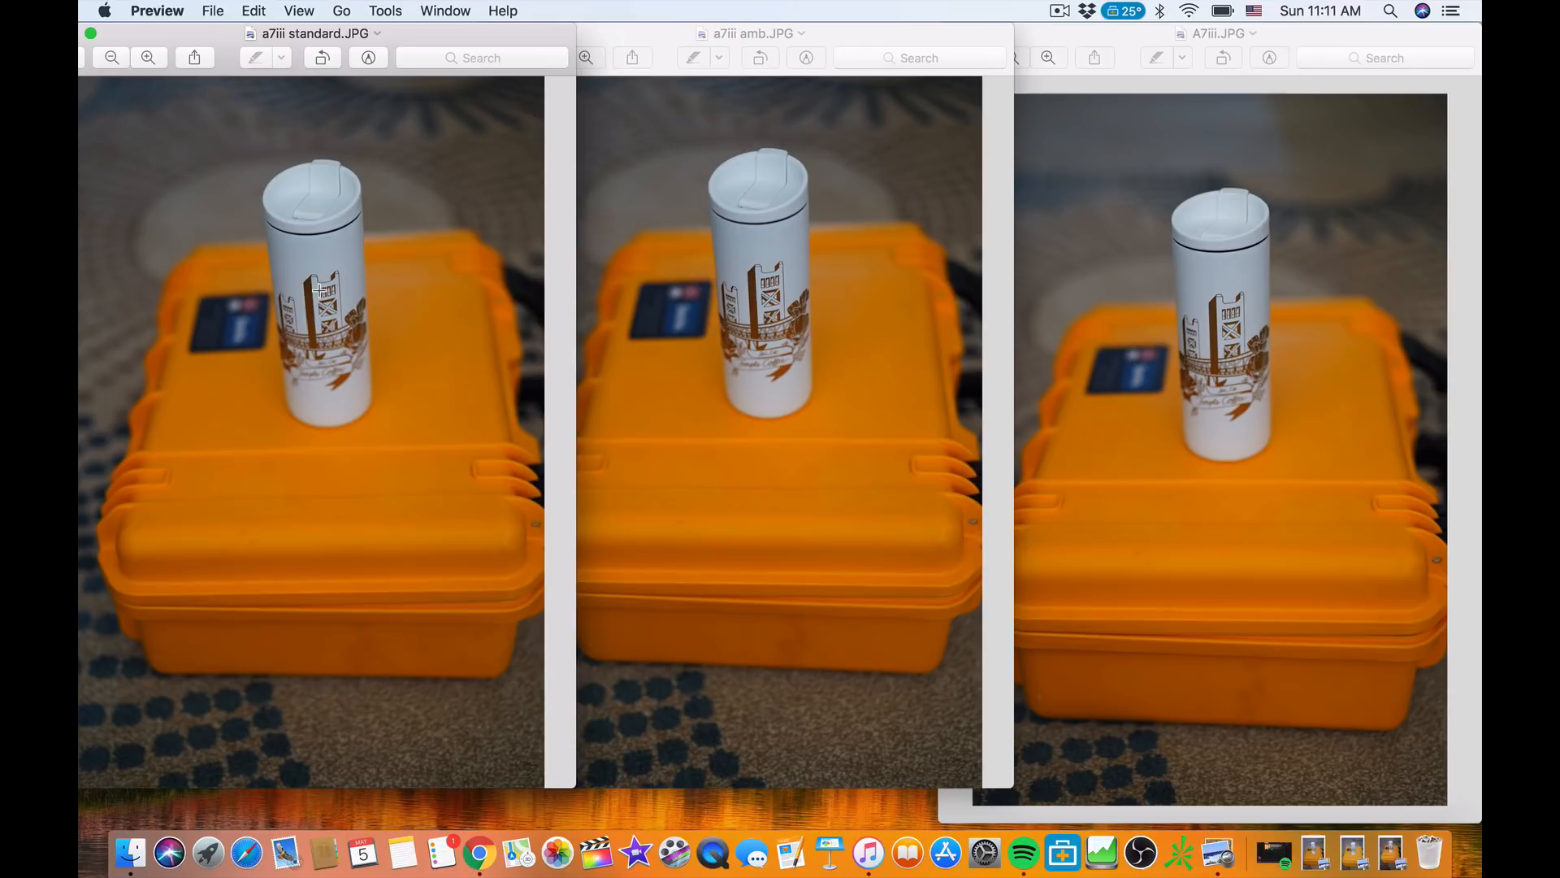
{"action": "mouse_move", "coordinate": [331, 265]}
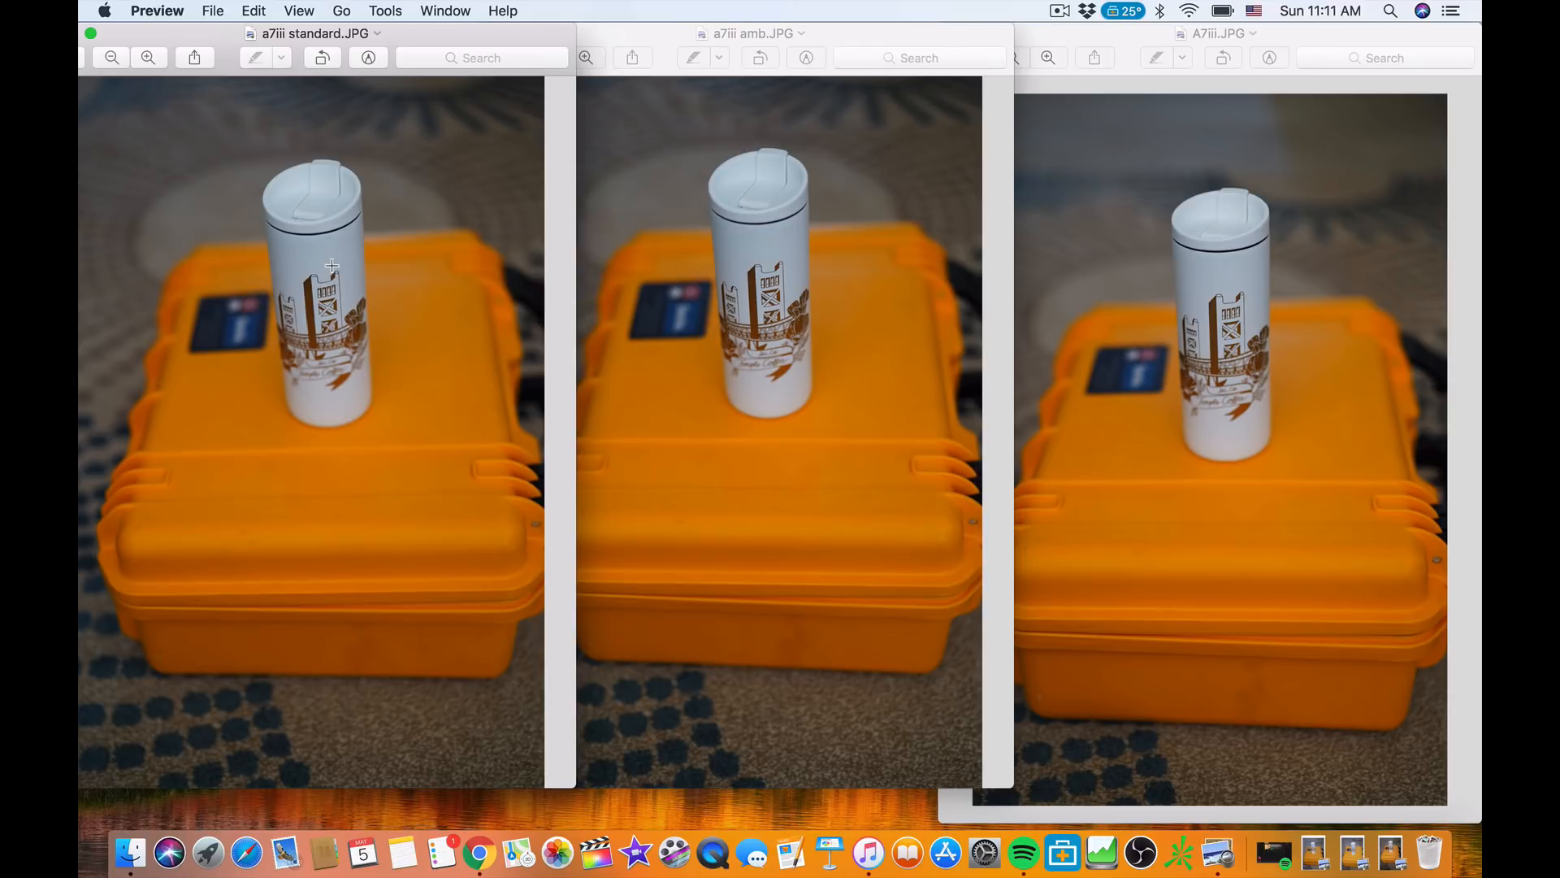
{"action": "mouse_move", "coordinate": [1007, 349]}
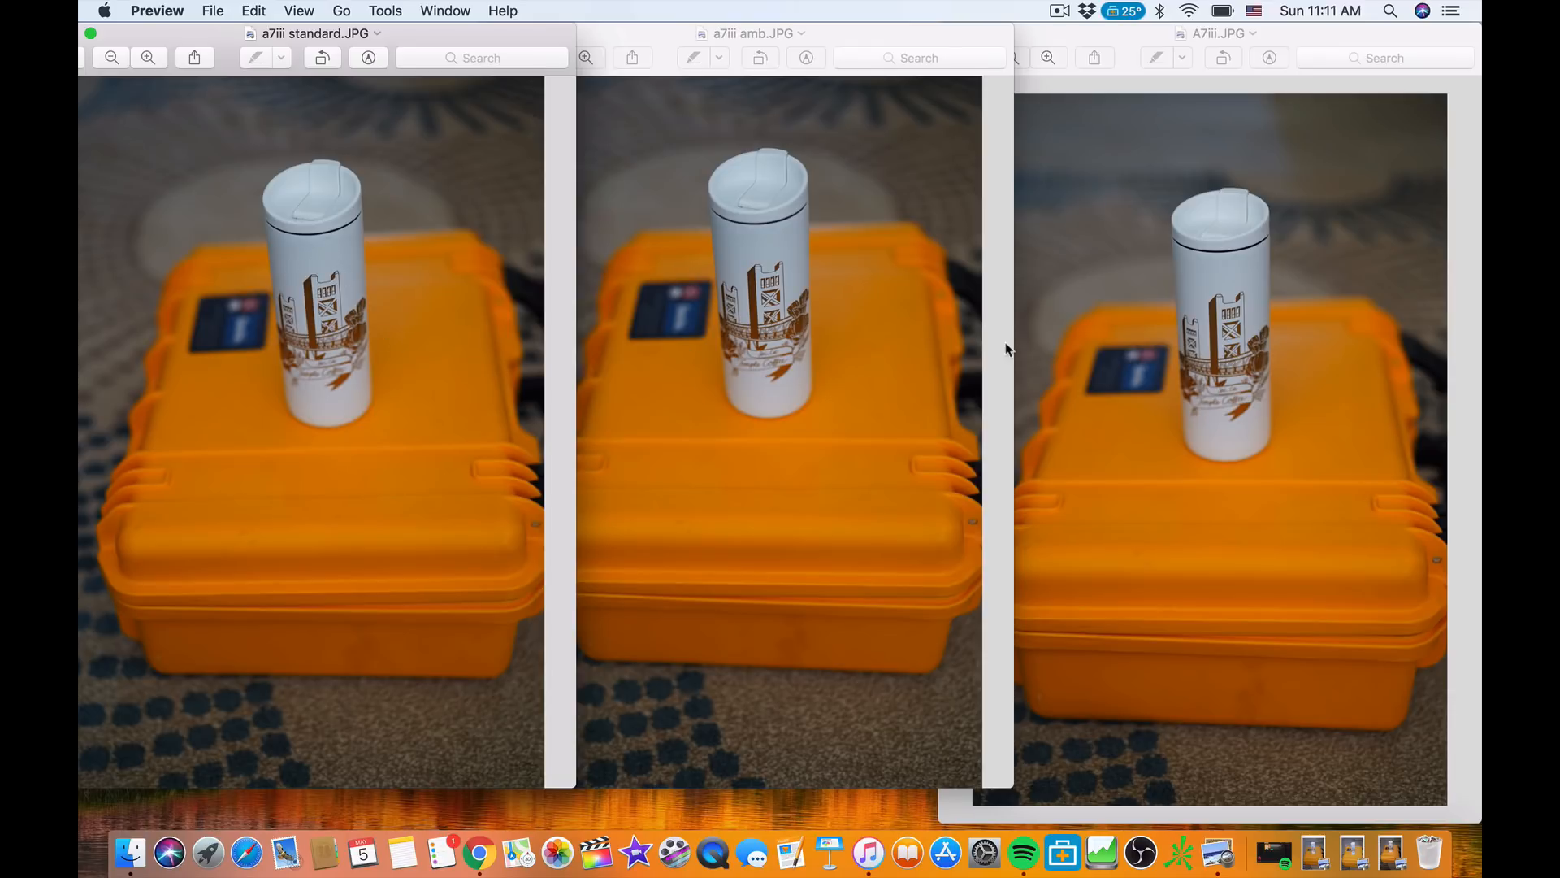
{"action": "mouse_move", "coordinate": [1275, 247]}
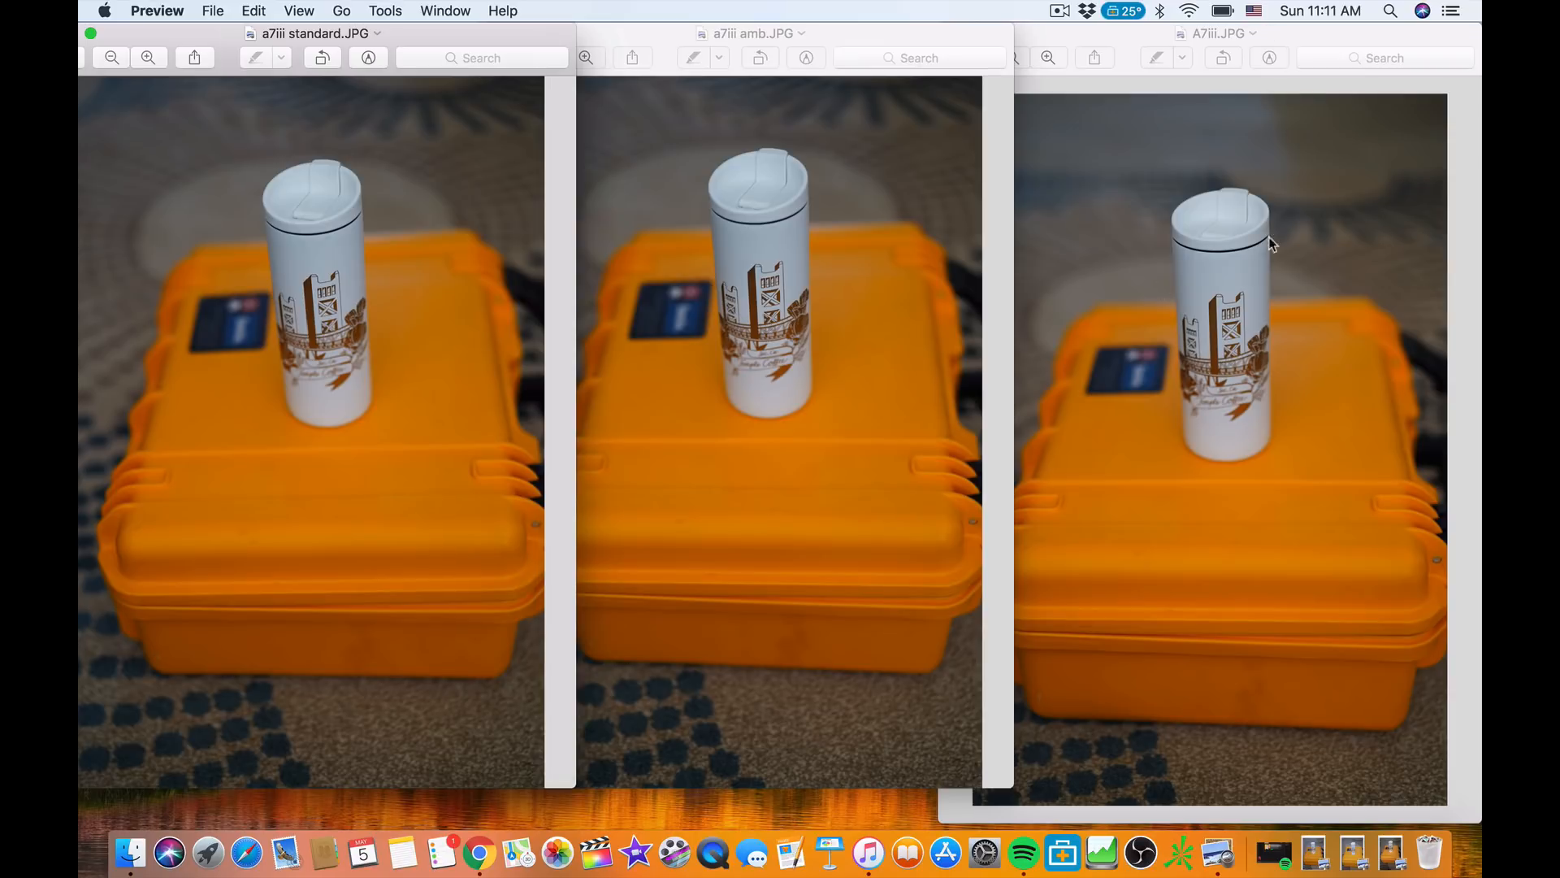
{"action": "mouse_move", "coordinate": [1214, 303]}
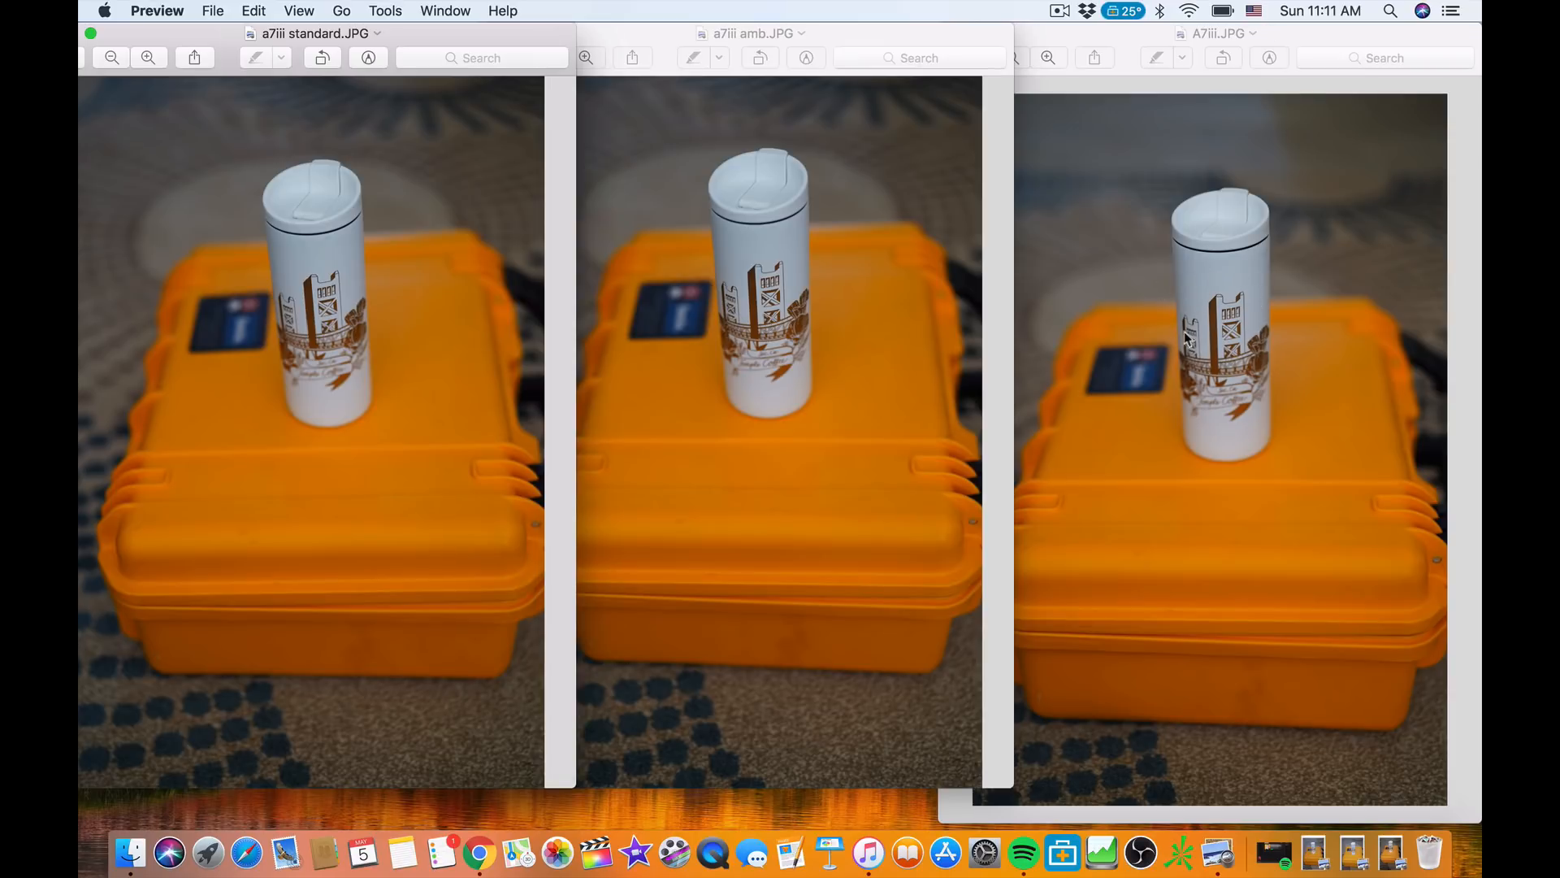
{"action": "mouse_move", "coordinate": [761, 376]}
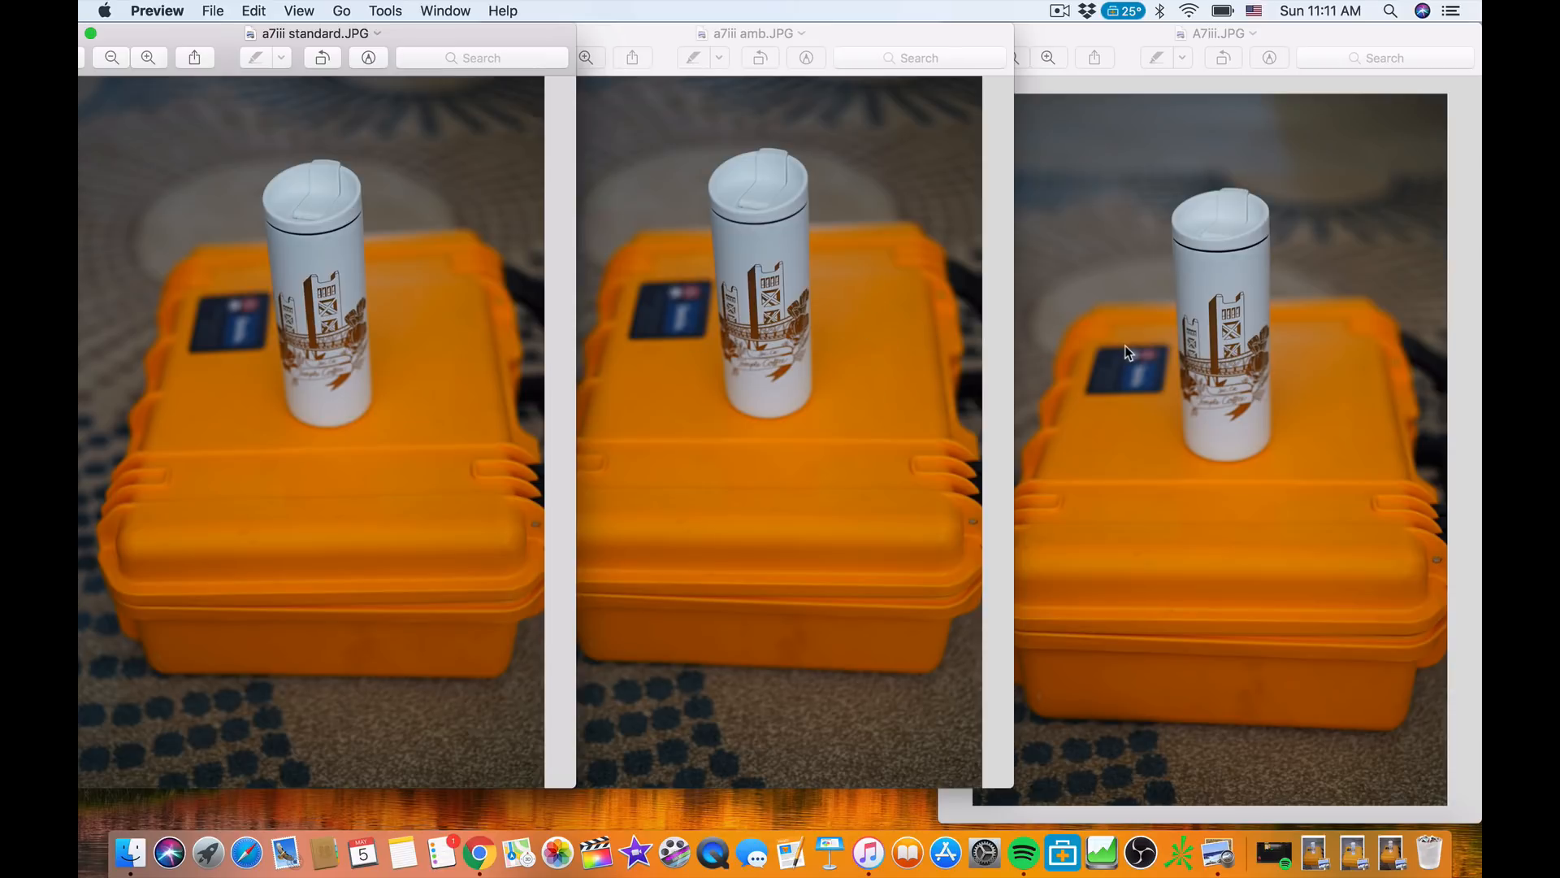
{"action": "mouse_move", "coordinate": [1211, 353]}
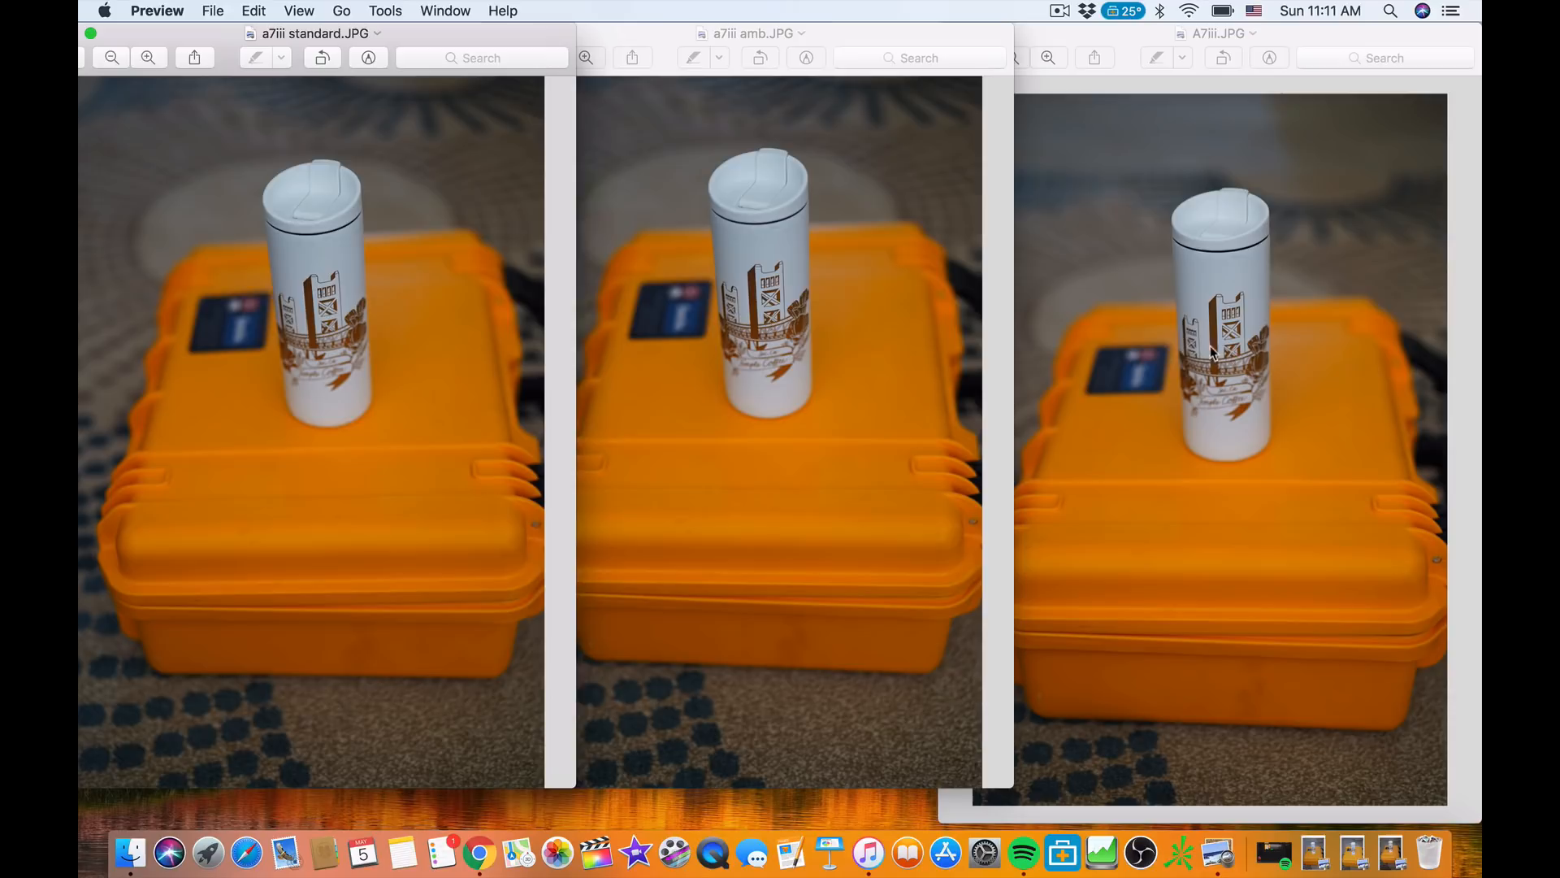
{"action": "mouse_move", "coordinate": [1127, 375]}
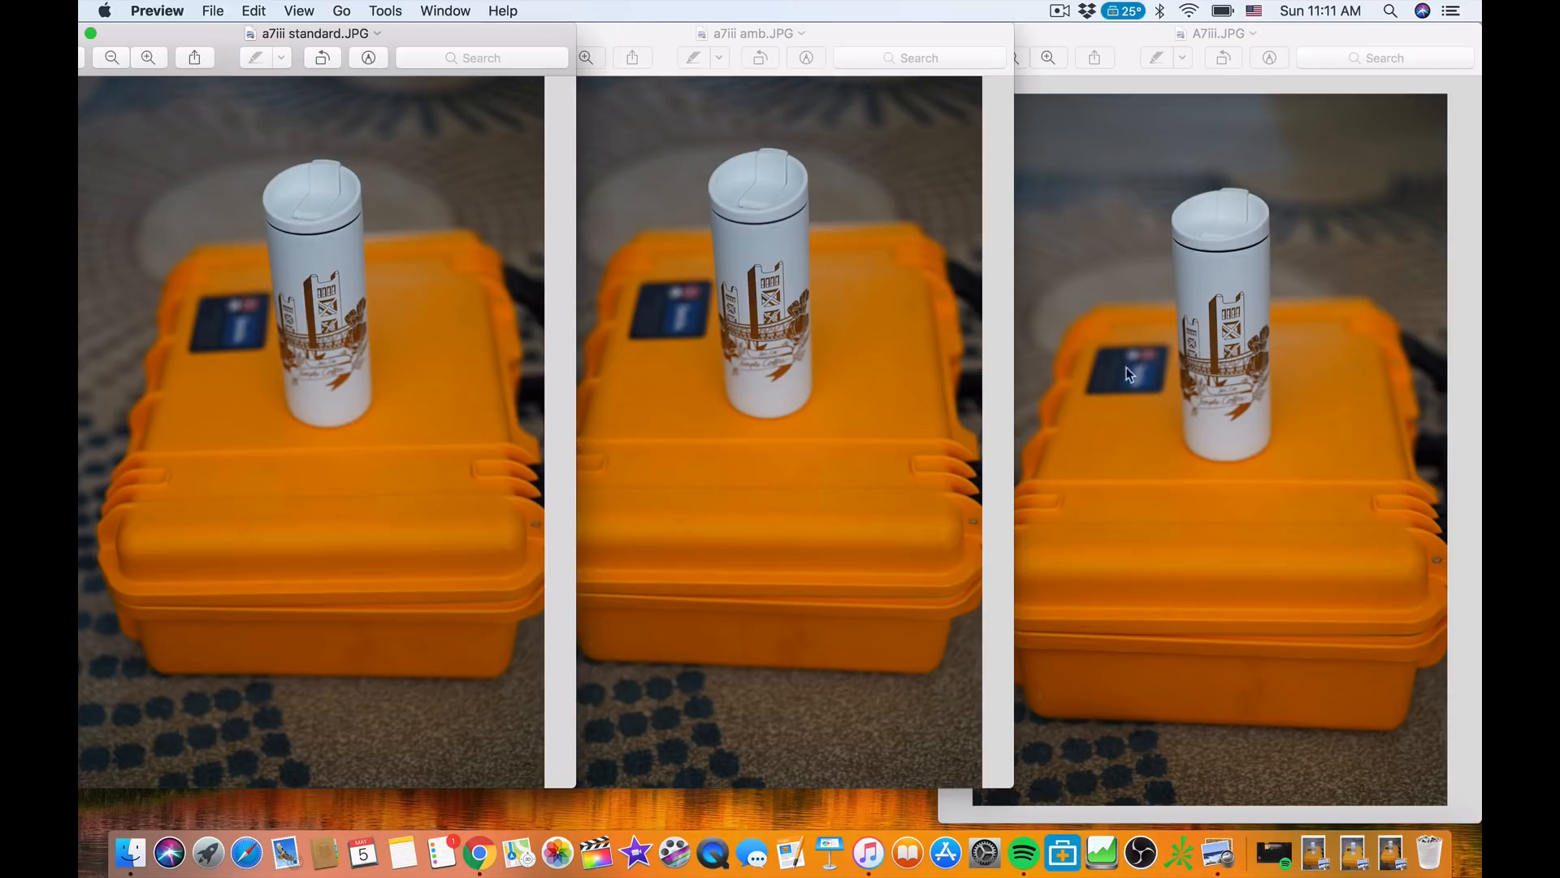
{"action": "mouse_move", "coordinate": [753, 334]}
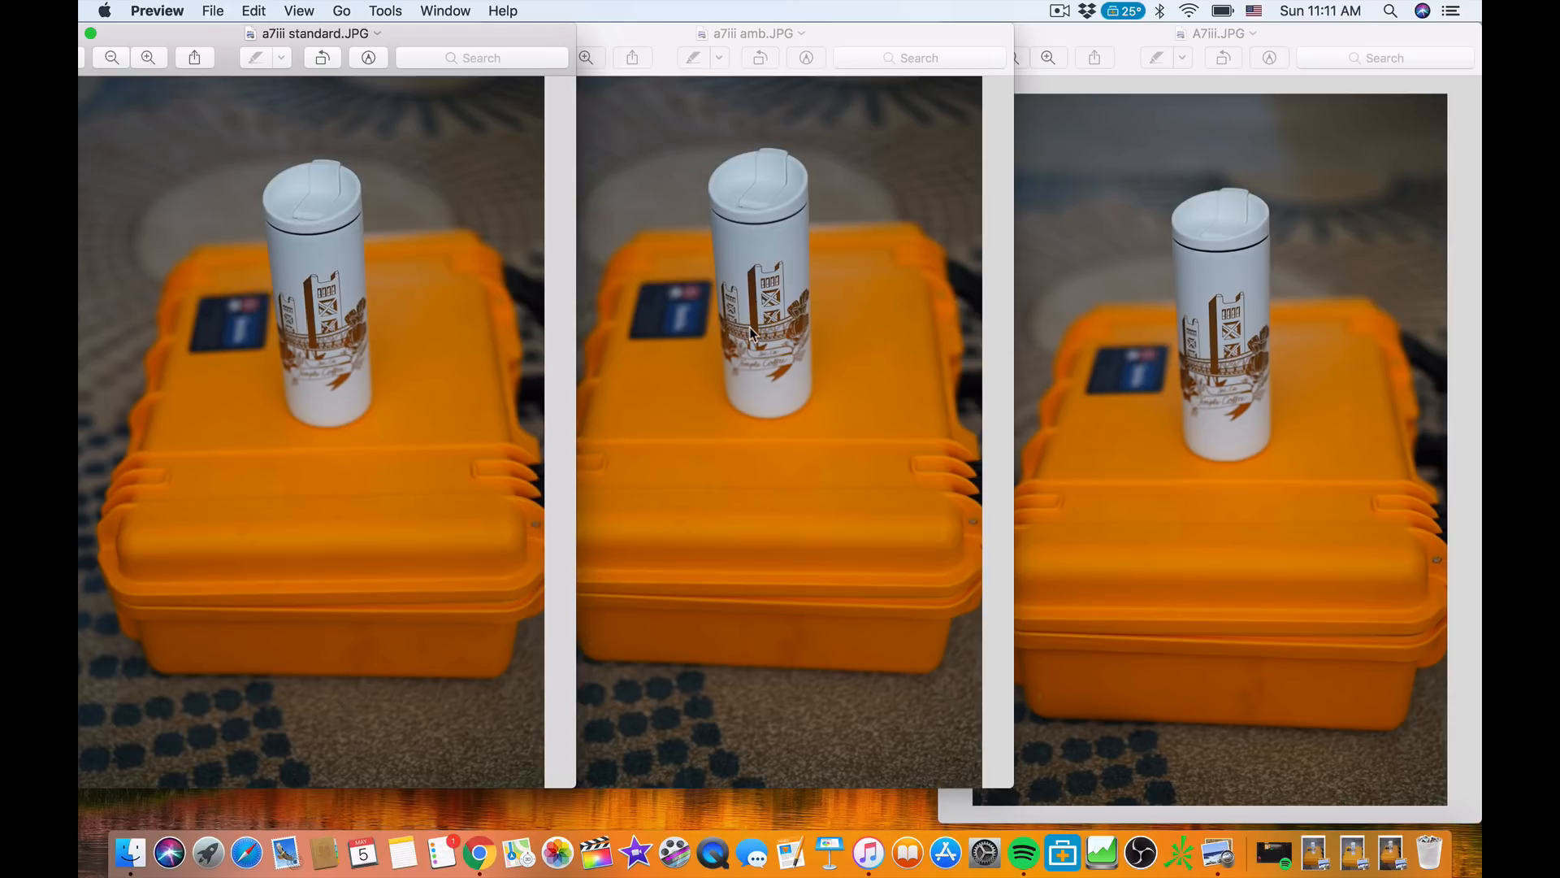
{"action": "mouse_move", "coordinate": [780, 387]}
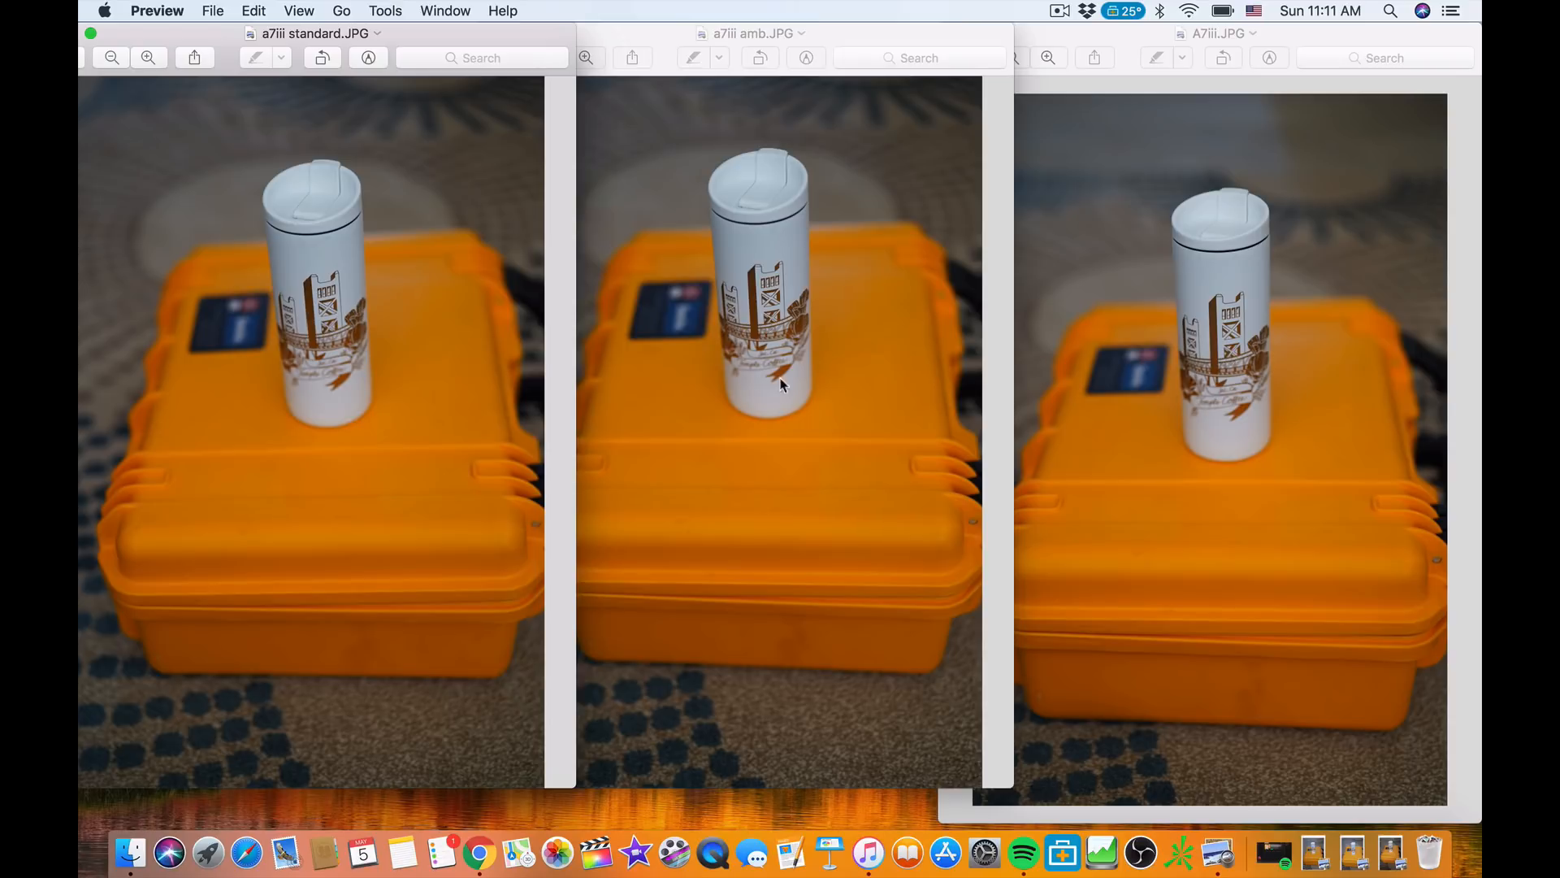
{"action": "mouse_move", "coordinate": [545, 360]}
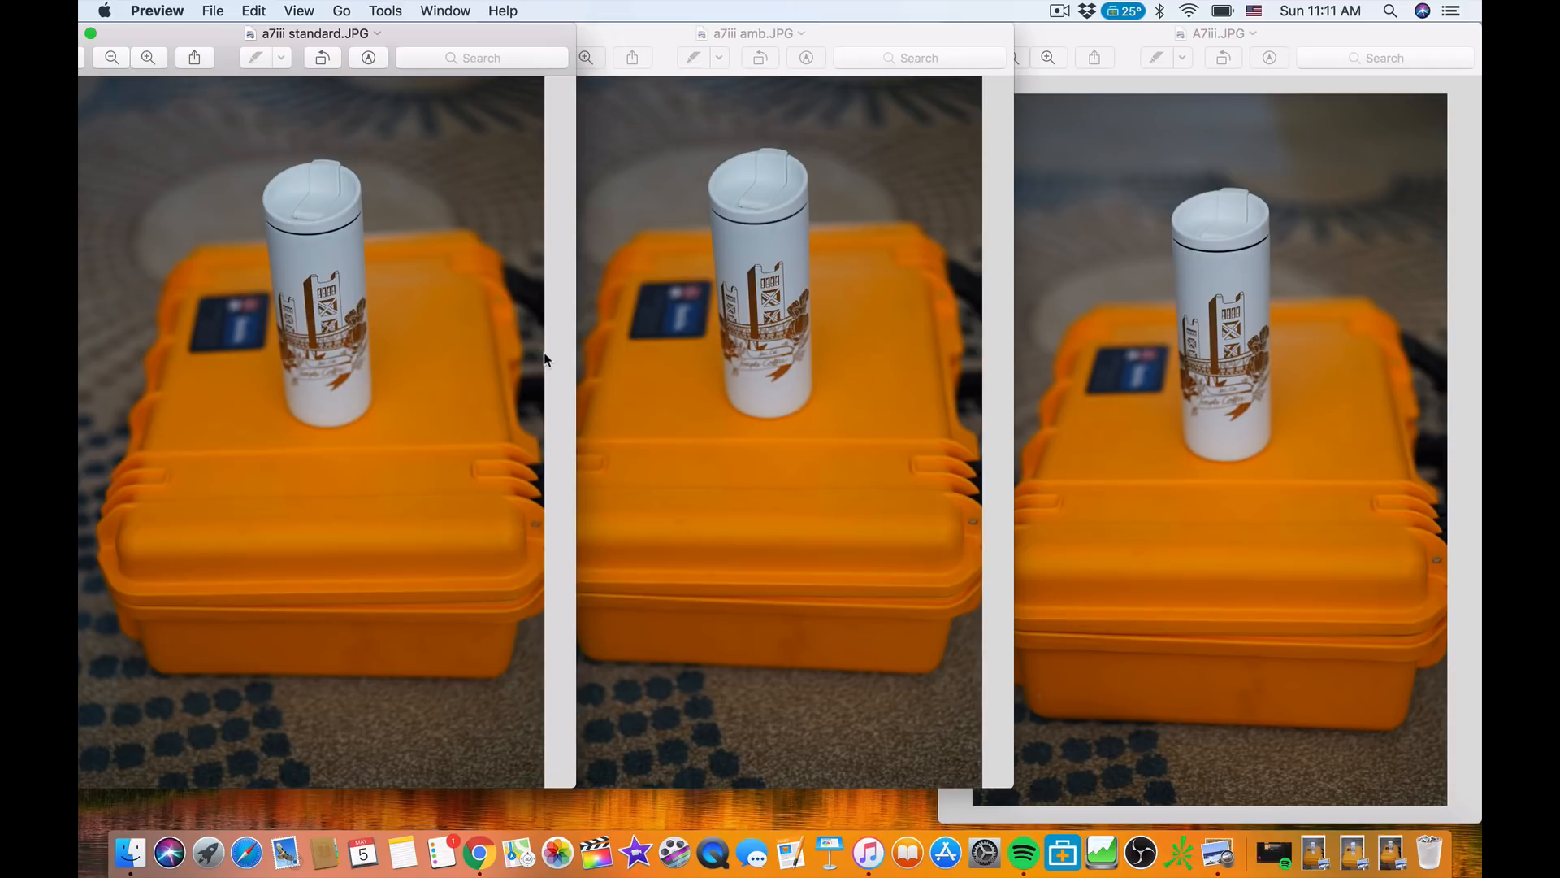
{"action": "mouse_move", "coordinate": [828, 460]}
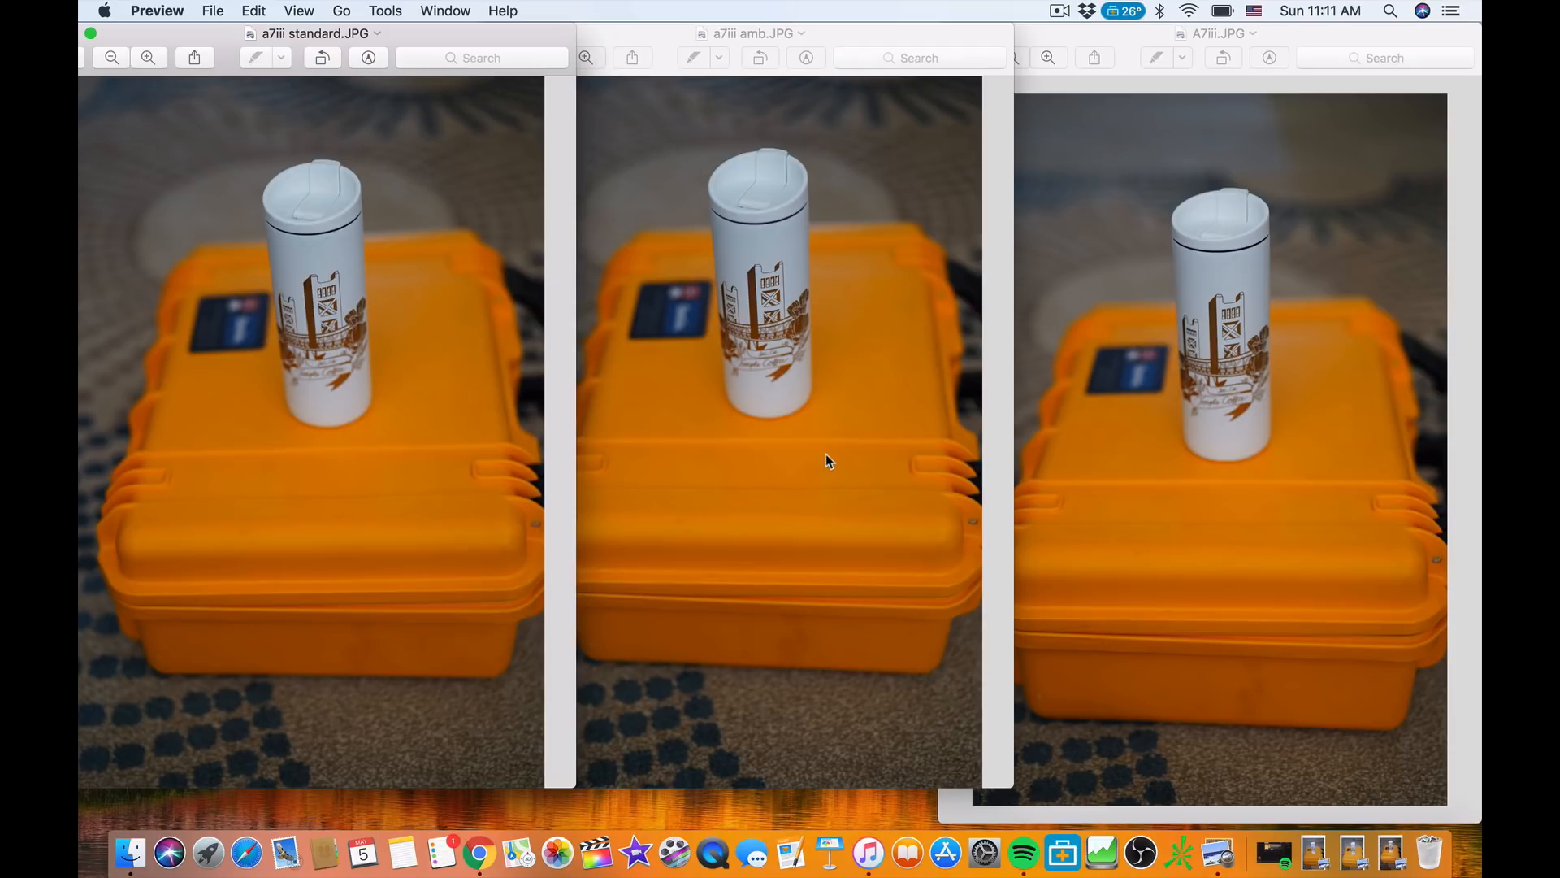
{"action": "mouse_move", "coordinate": [1215, 182]}
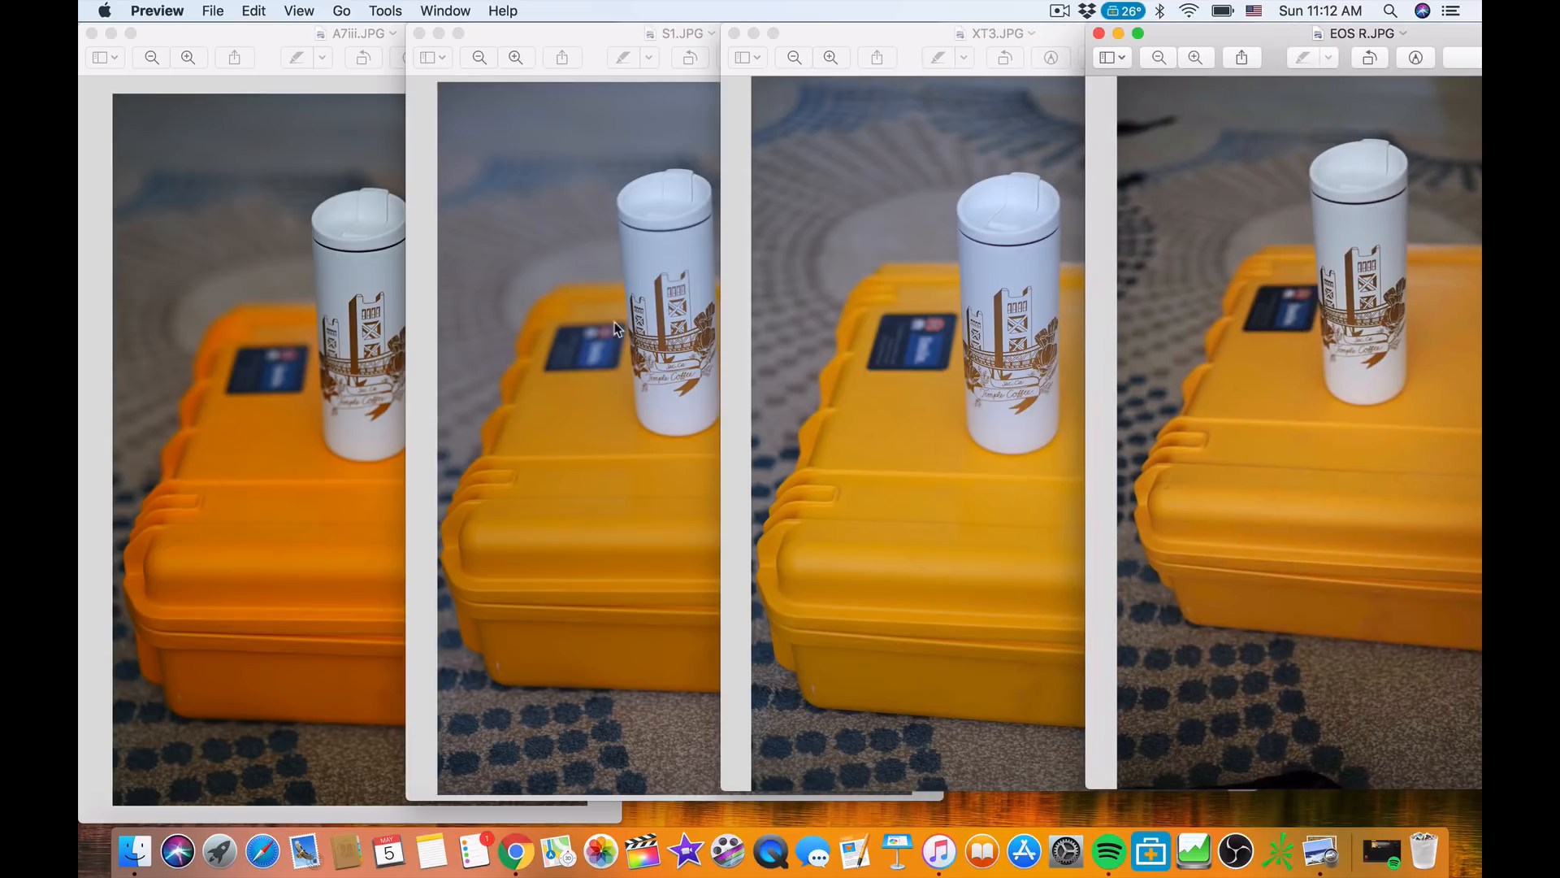
{"action": "mouse_move", "coordinate": [1327, 50]}
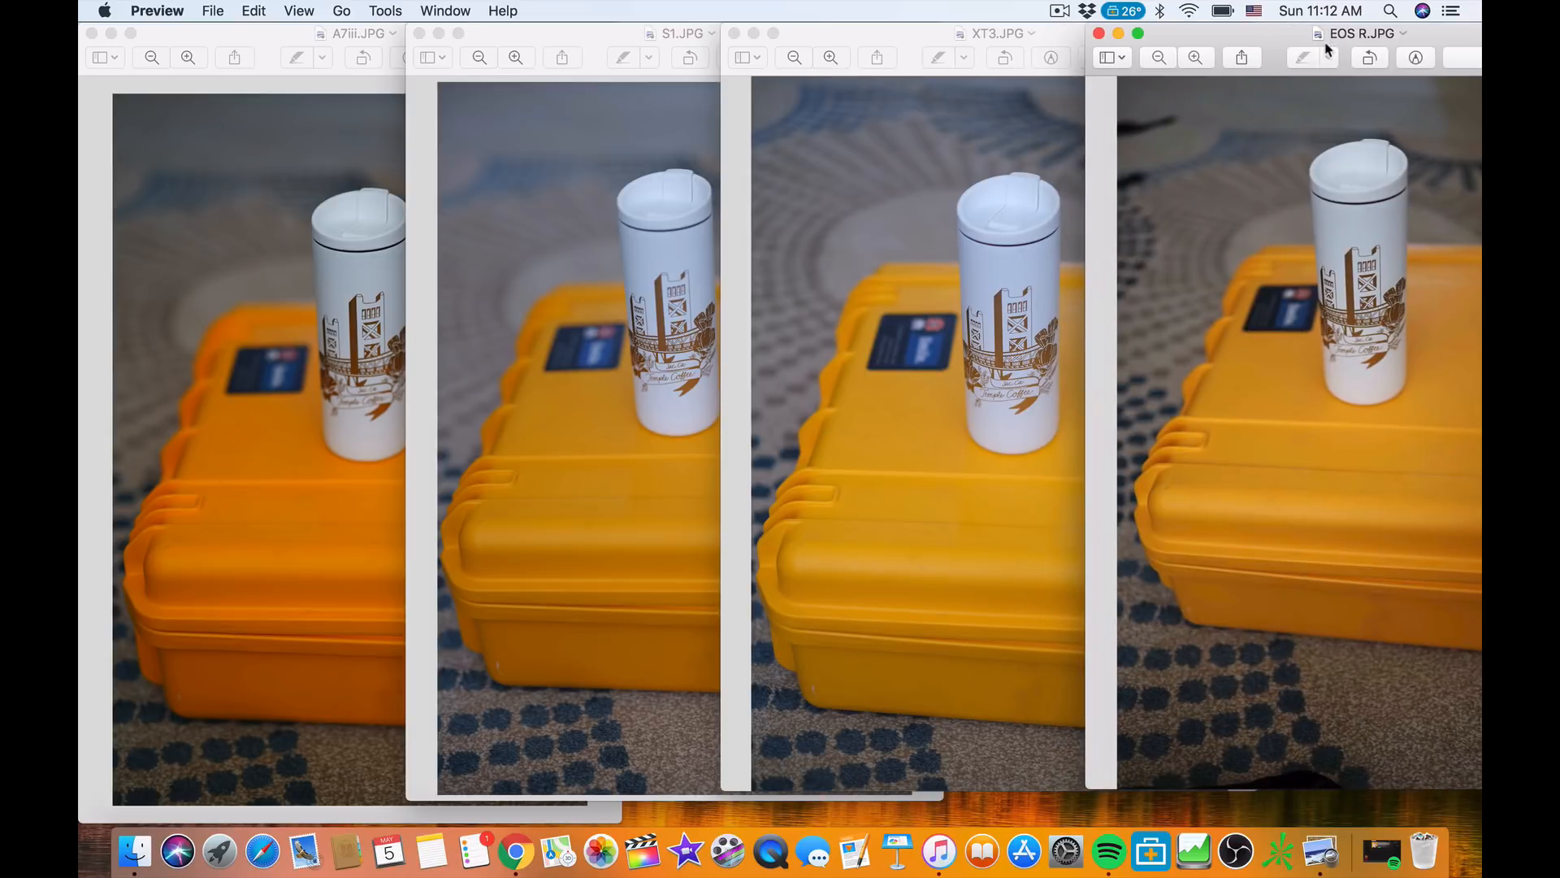
{"action": "mouse_move", "coordinate": [320, 502]}
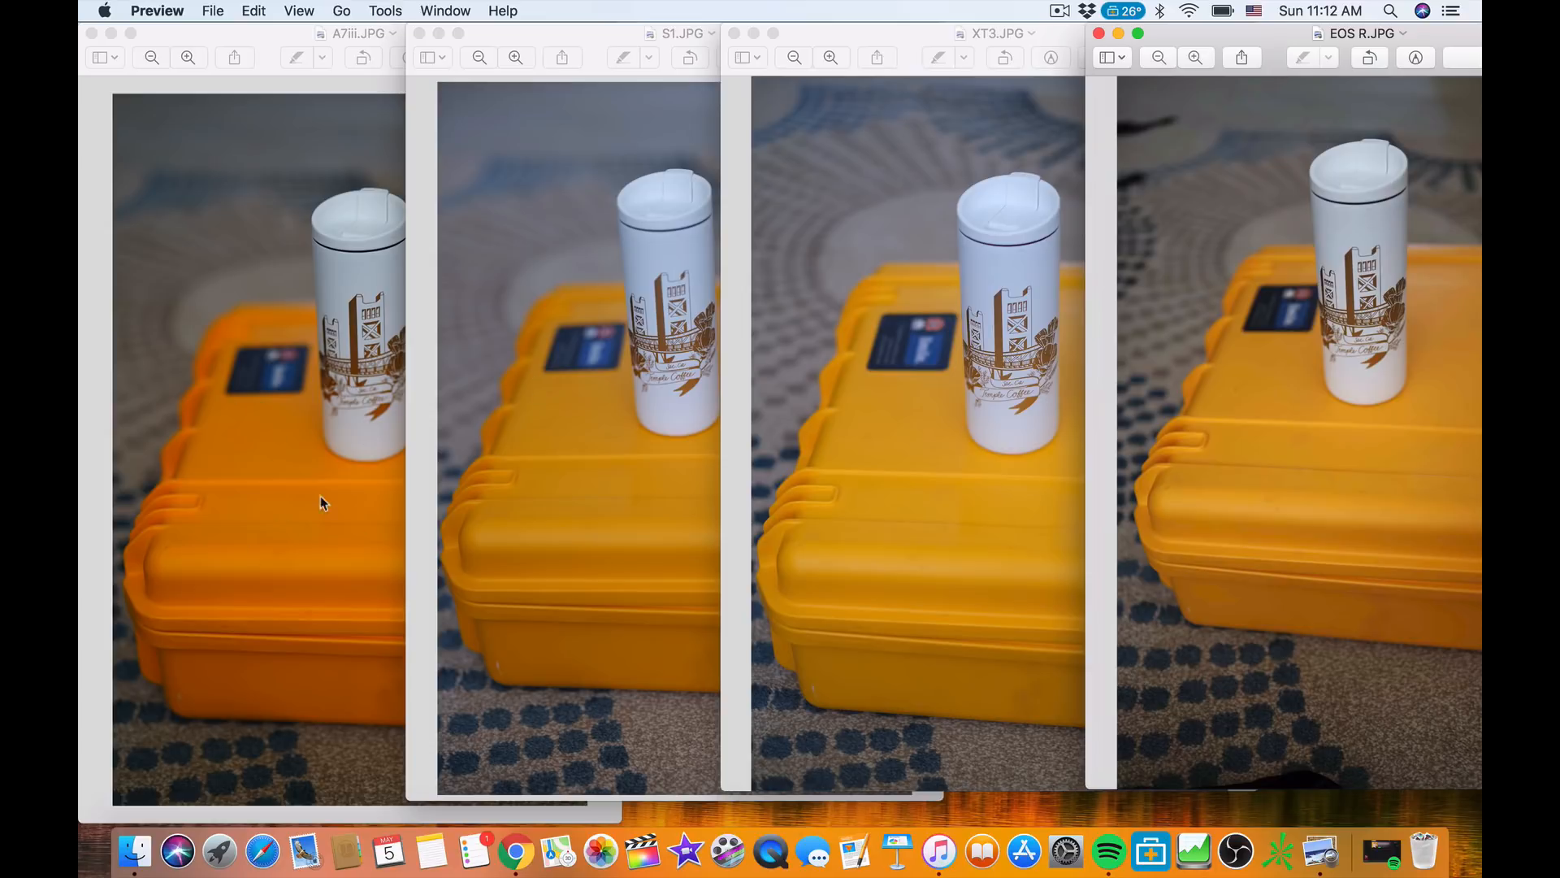
{"action": "mouse_move", "coordinate": [322, 422]}
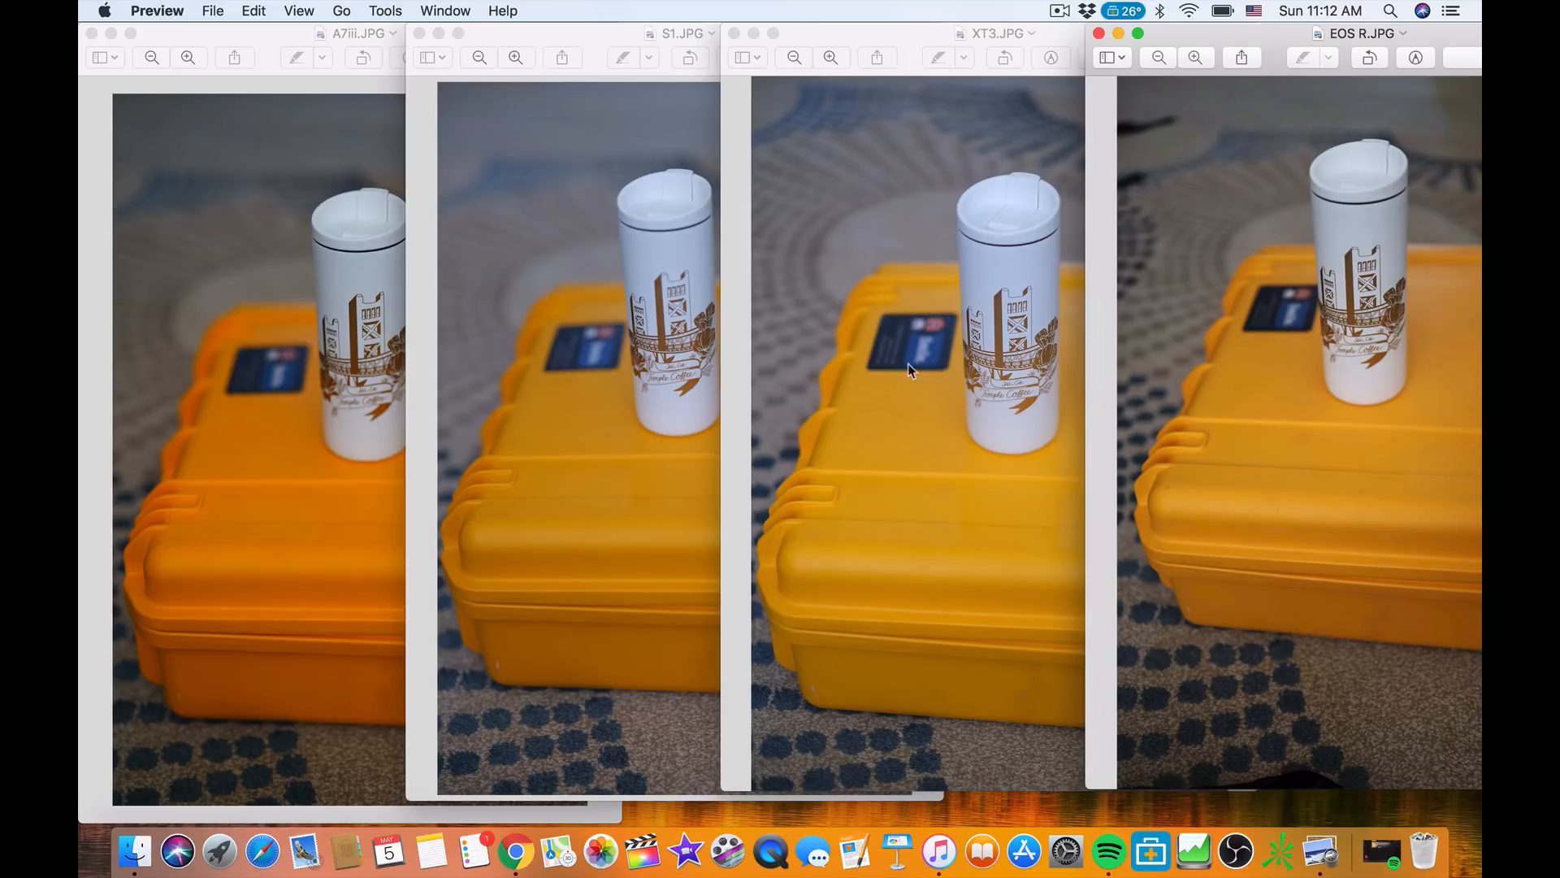
{"action": "mouse_move", "coordinate": [448, 513]}
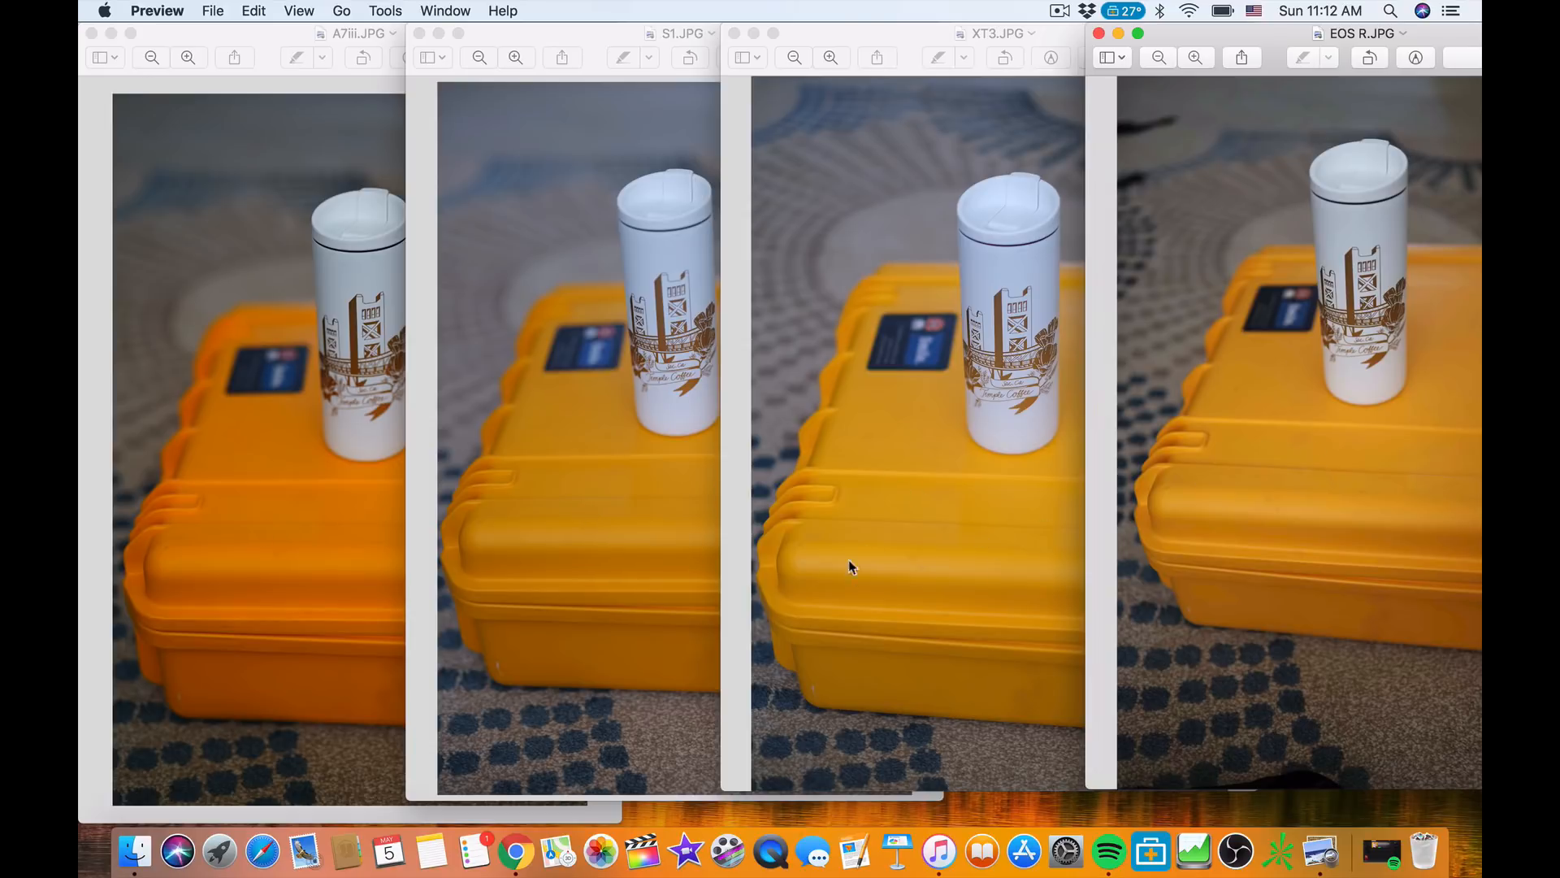
{"action": "mouse_move", "coordinate": [1007, 408]}
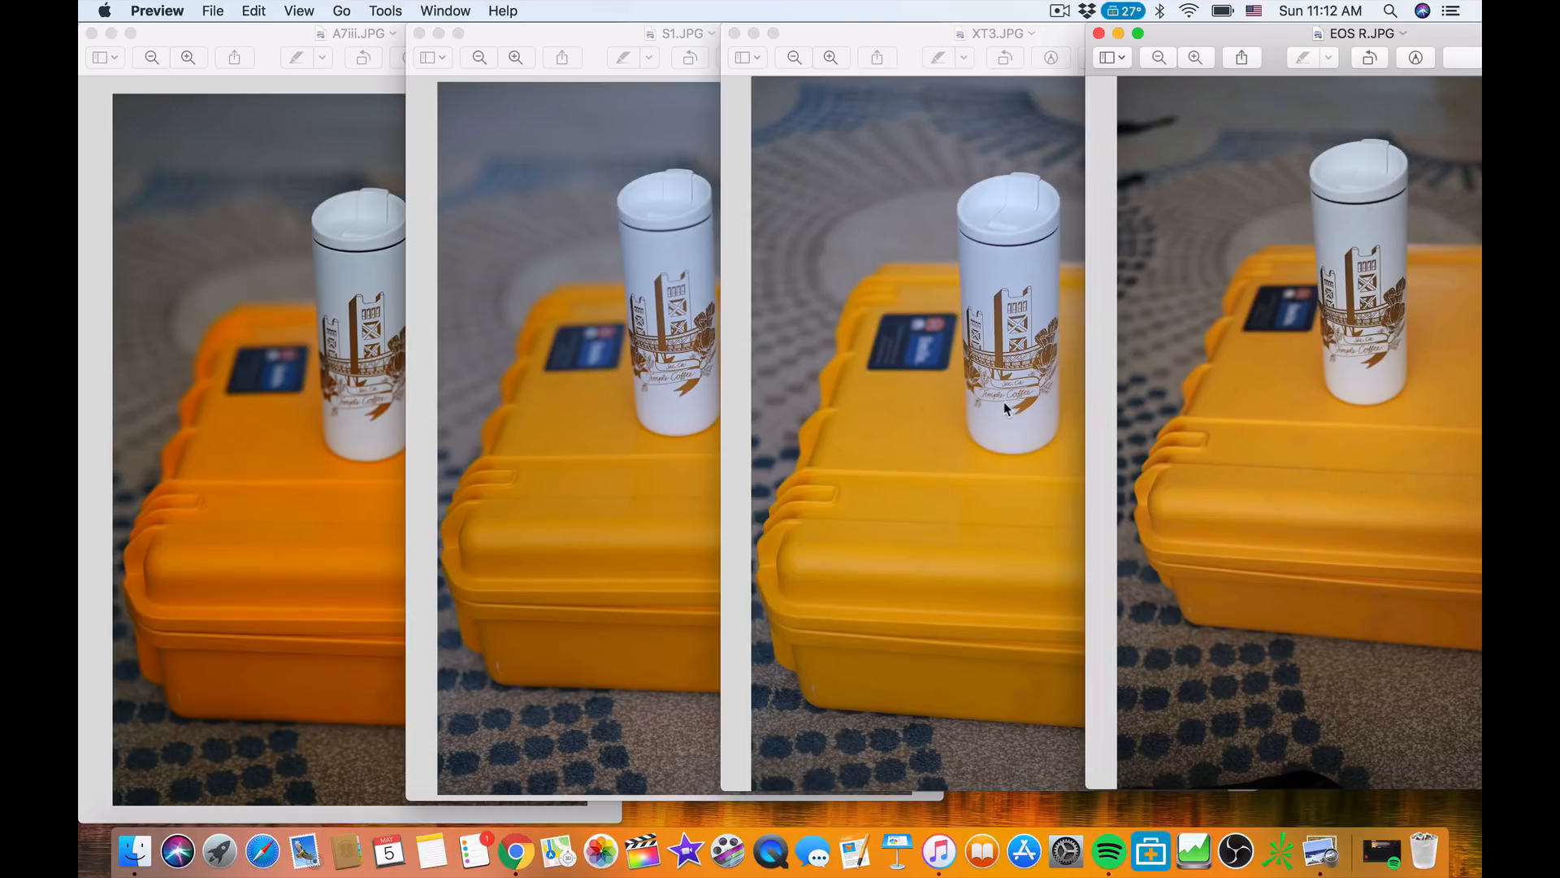